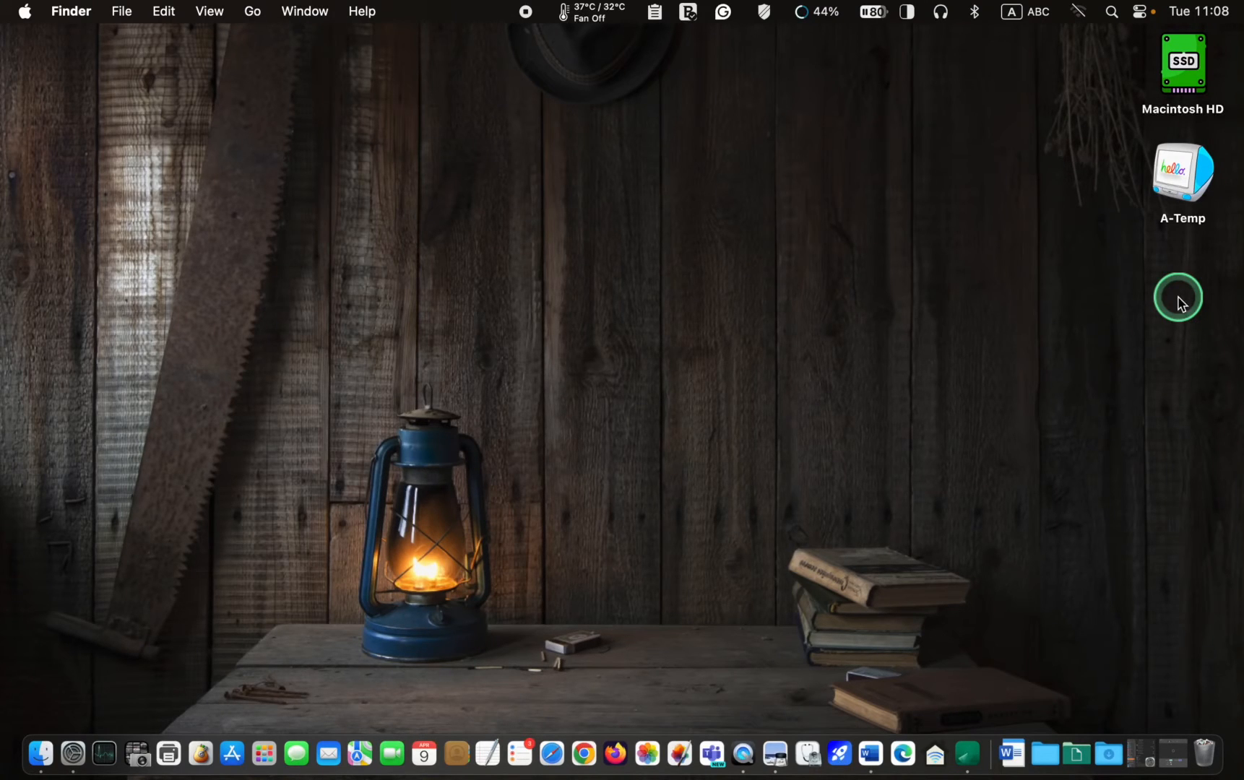
mouse_move(1173, 340)
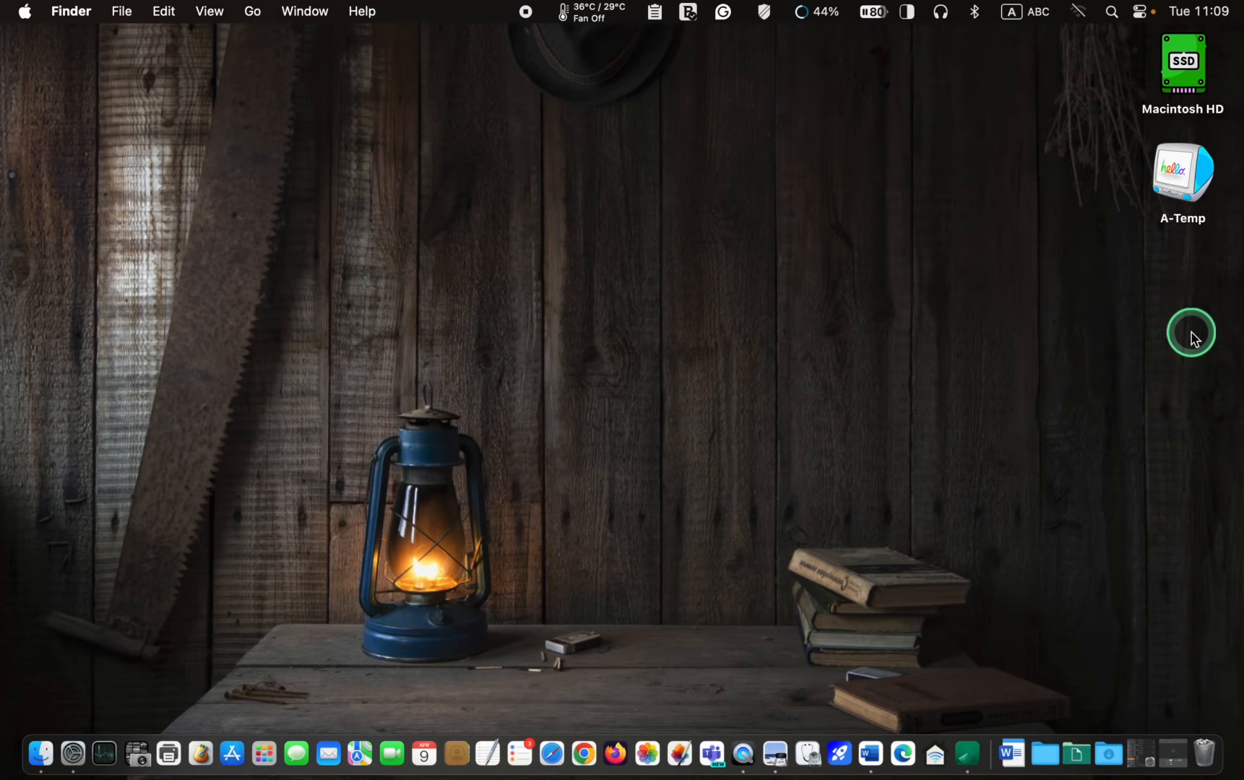
mouse_move(1042, 324)
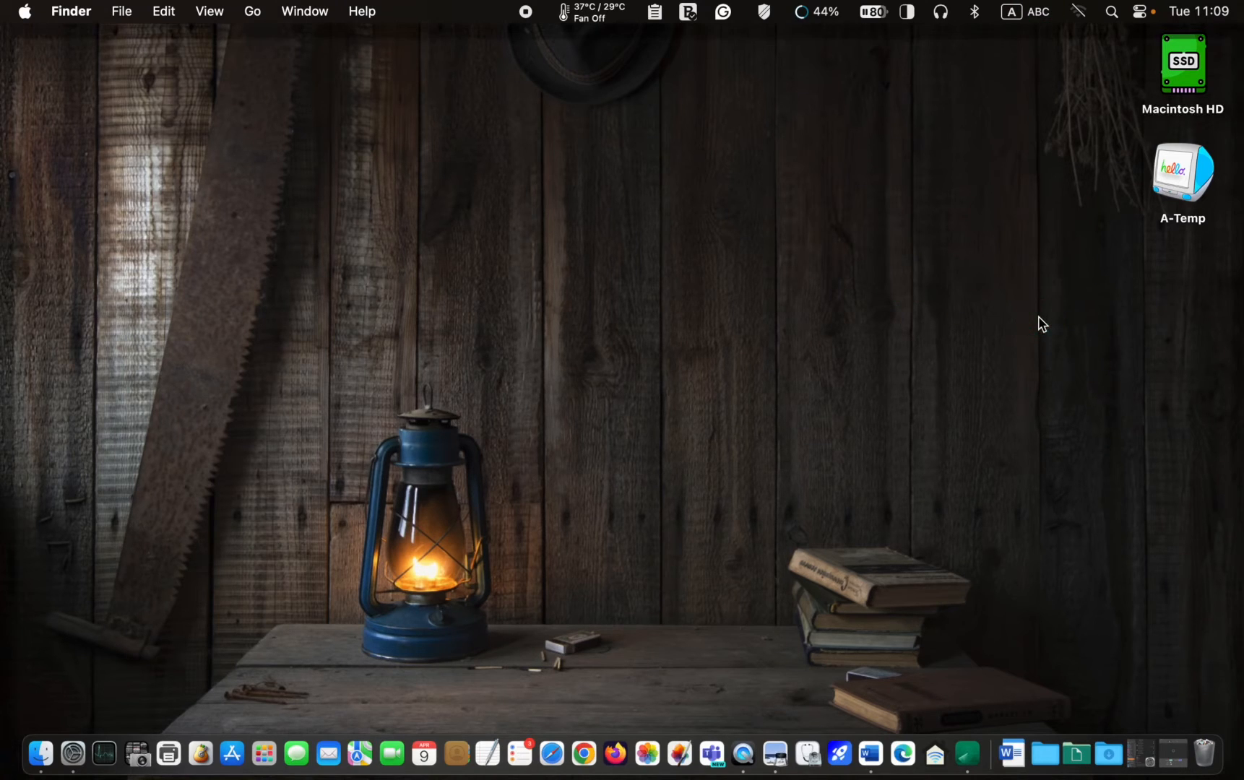
Bring up Finder Settings on the General section listing desktop items.
click(70, 11)
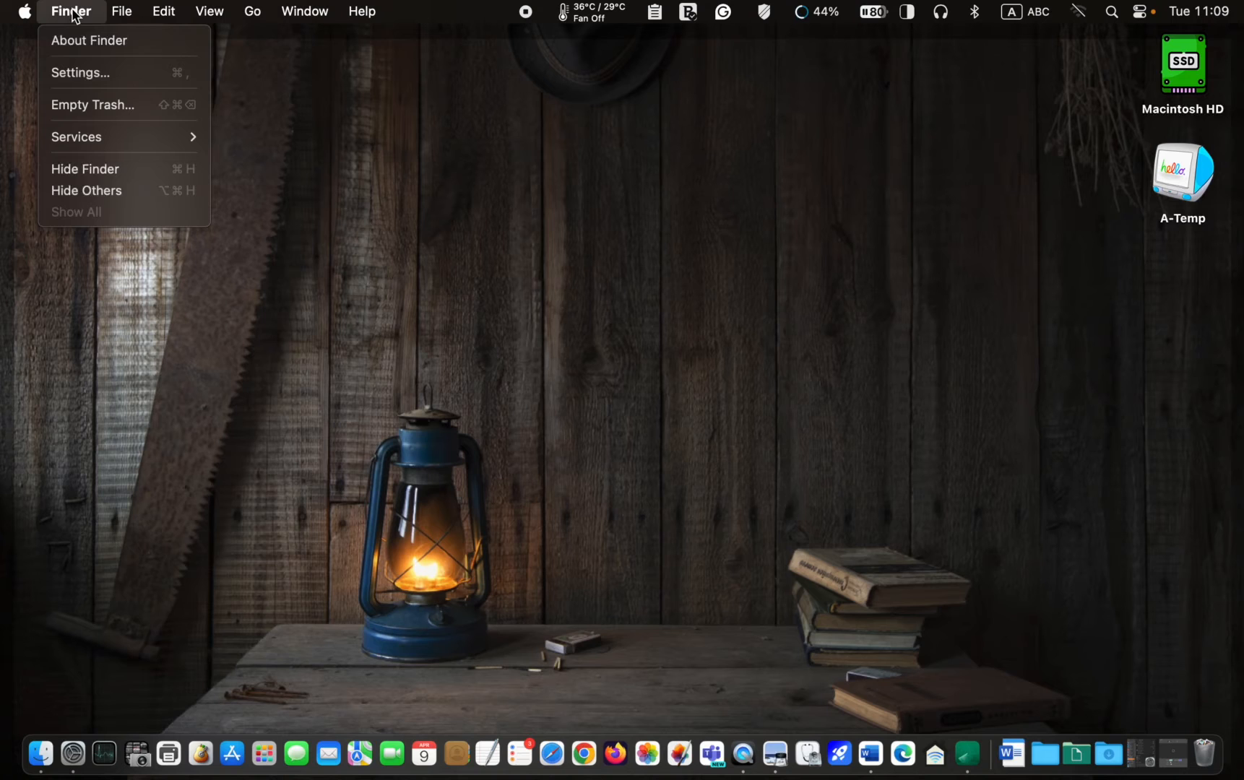
mouse_move(79, 72)
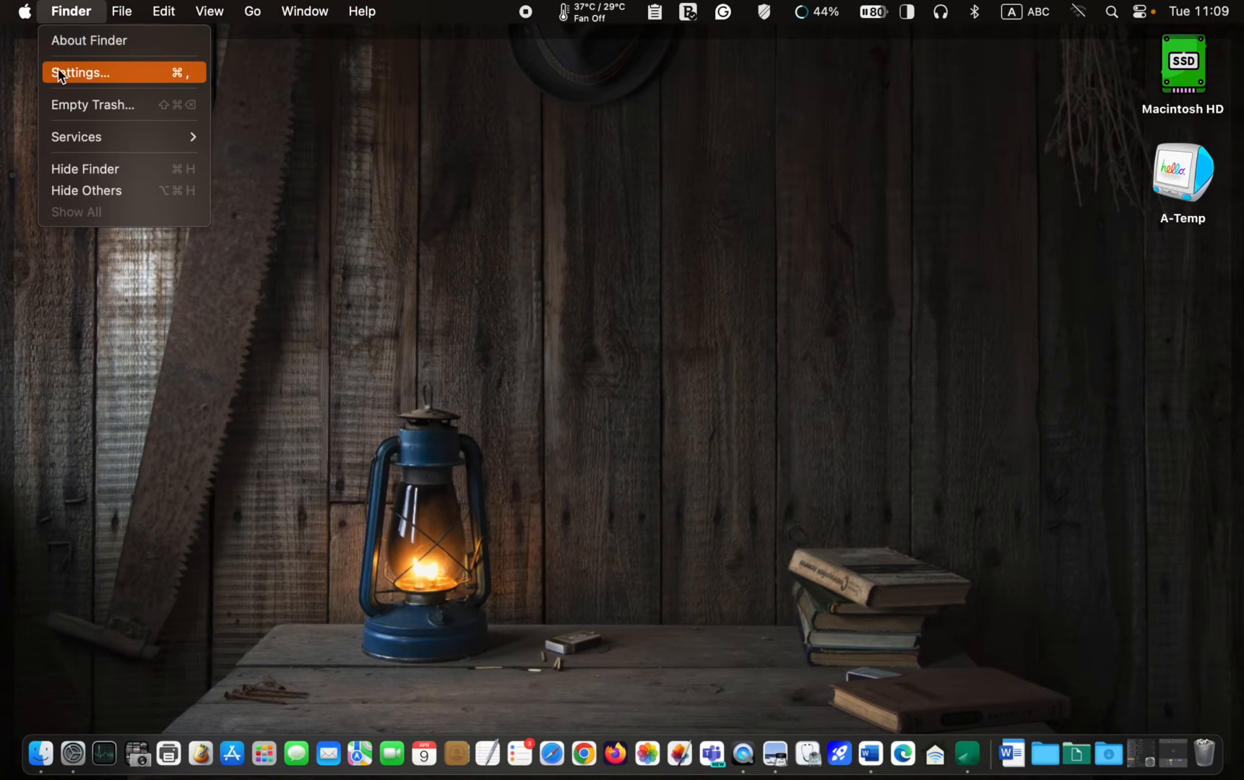
click(81, 72)
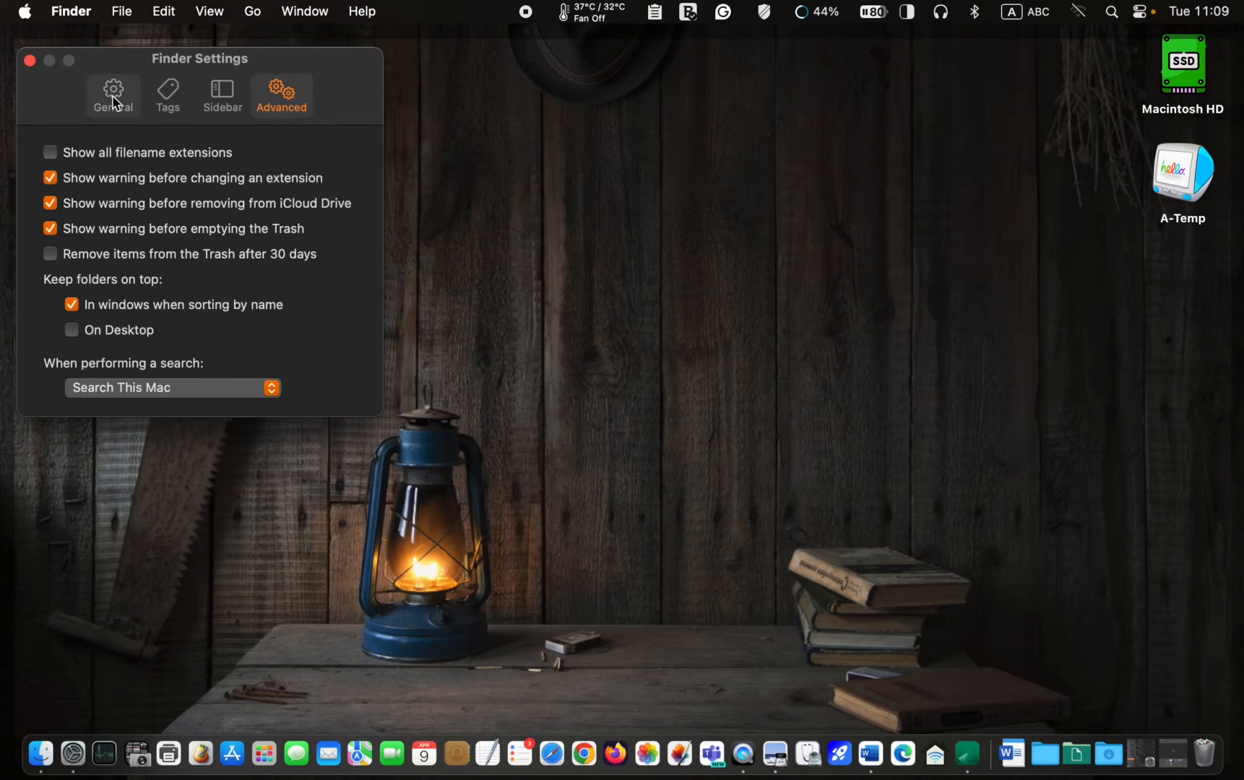
click(113, 95)
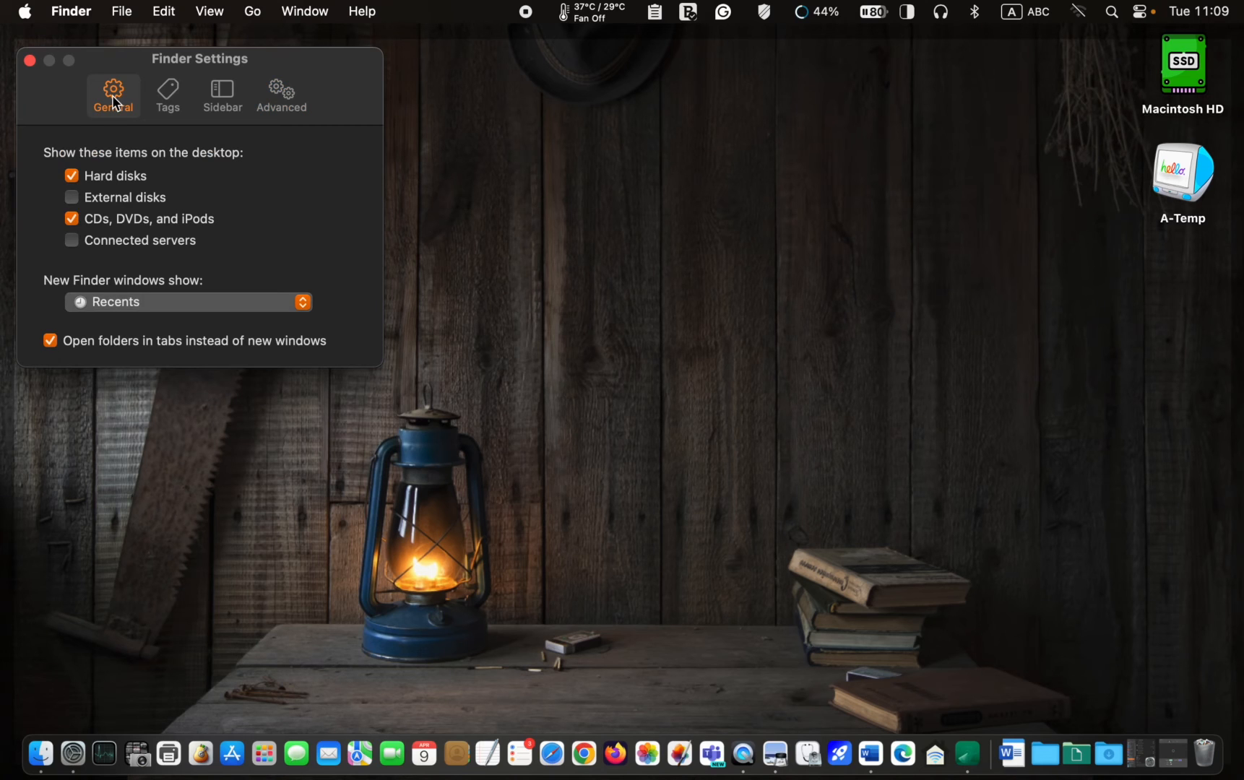
mouse_move(120, 107)
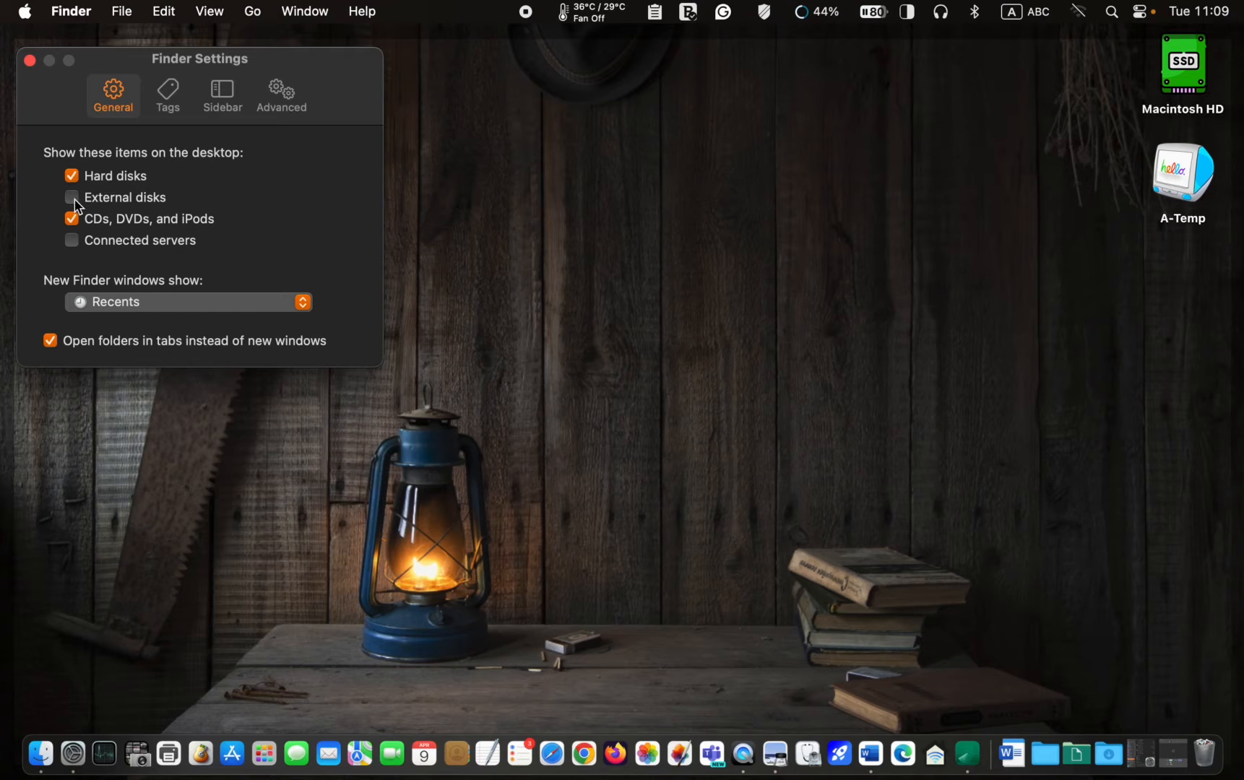
Enable External disks on the desktop and close the settings window.
click(71, 197)
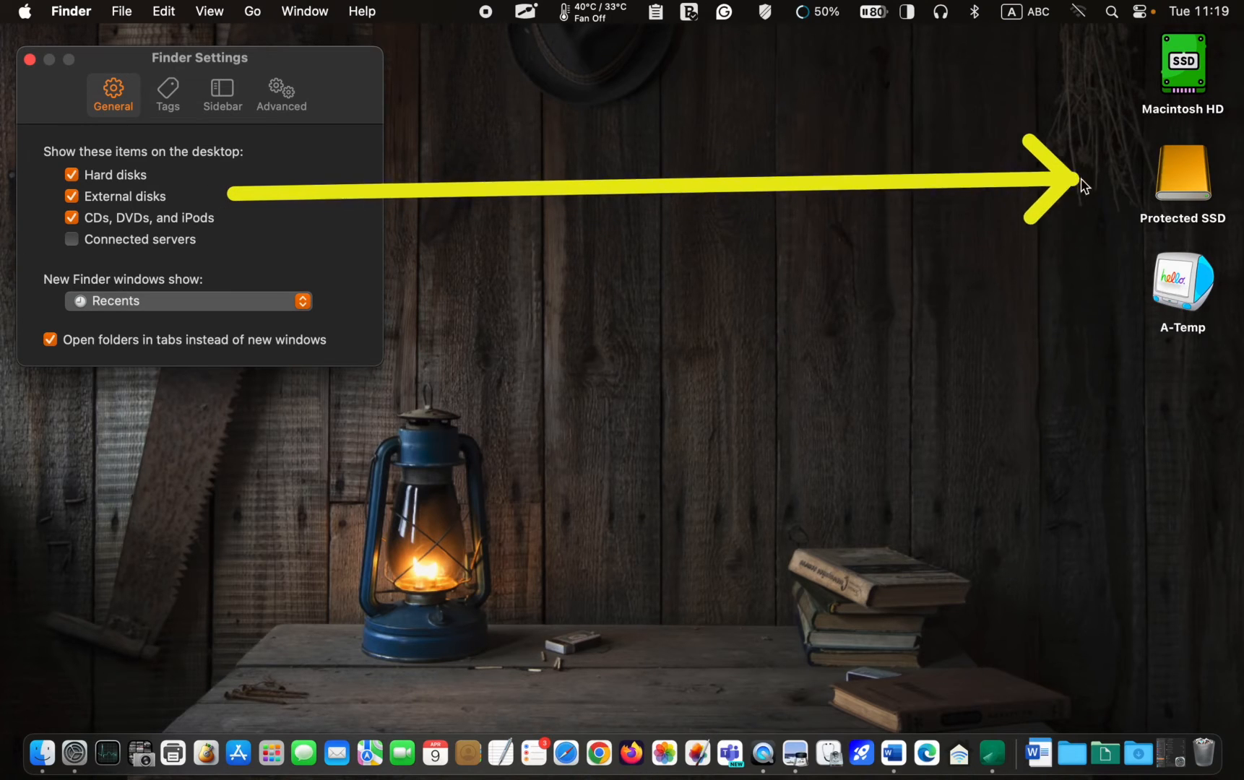
mouse_move(1122, 189)
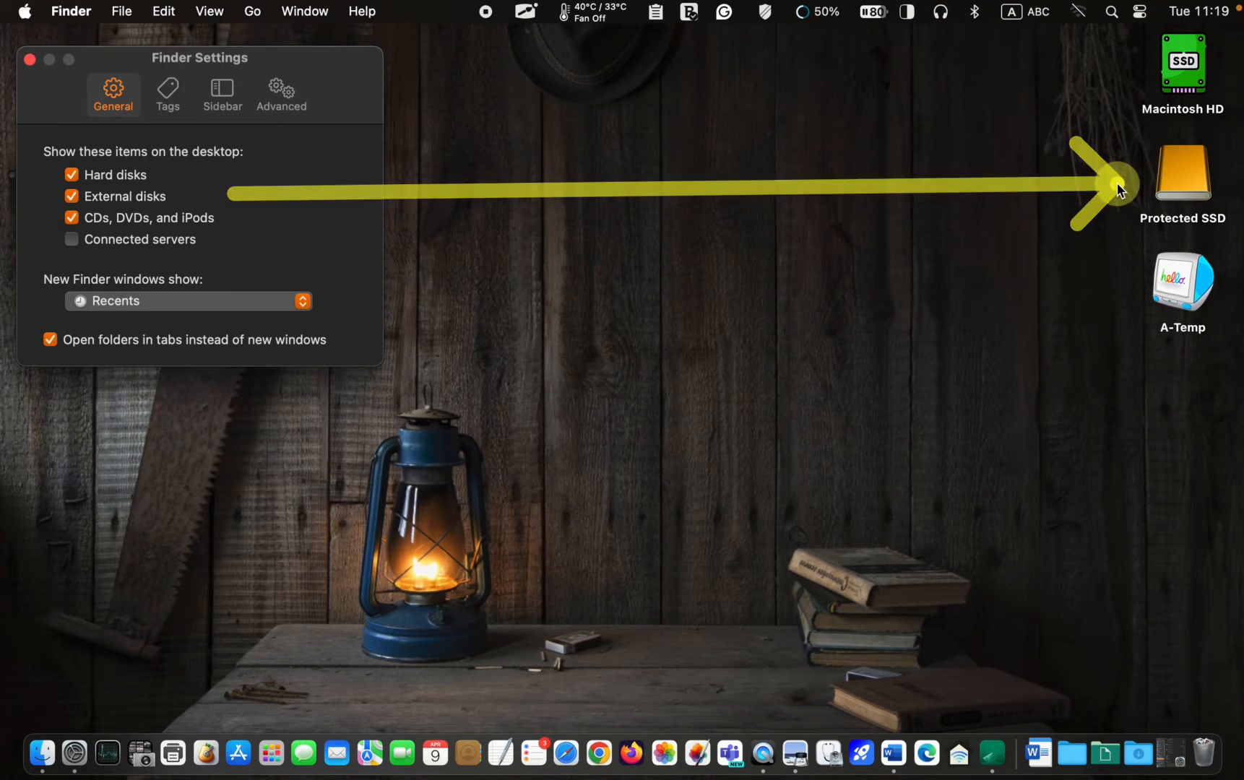
click(31, 59)
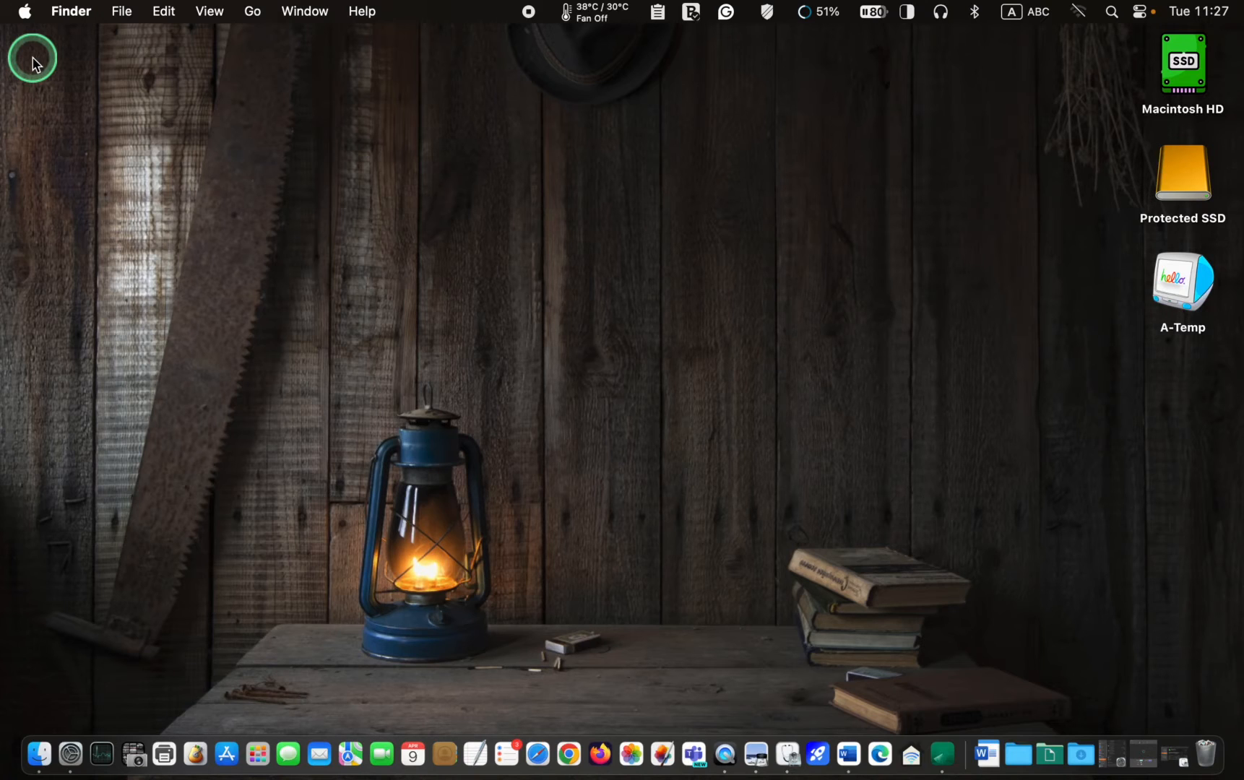
mouse_move(1111, 16)
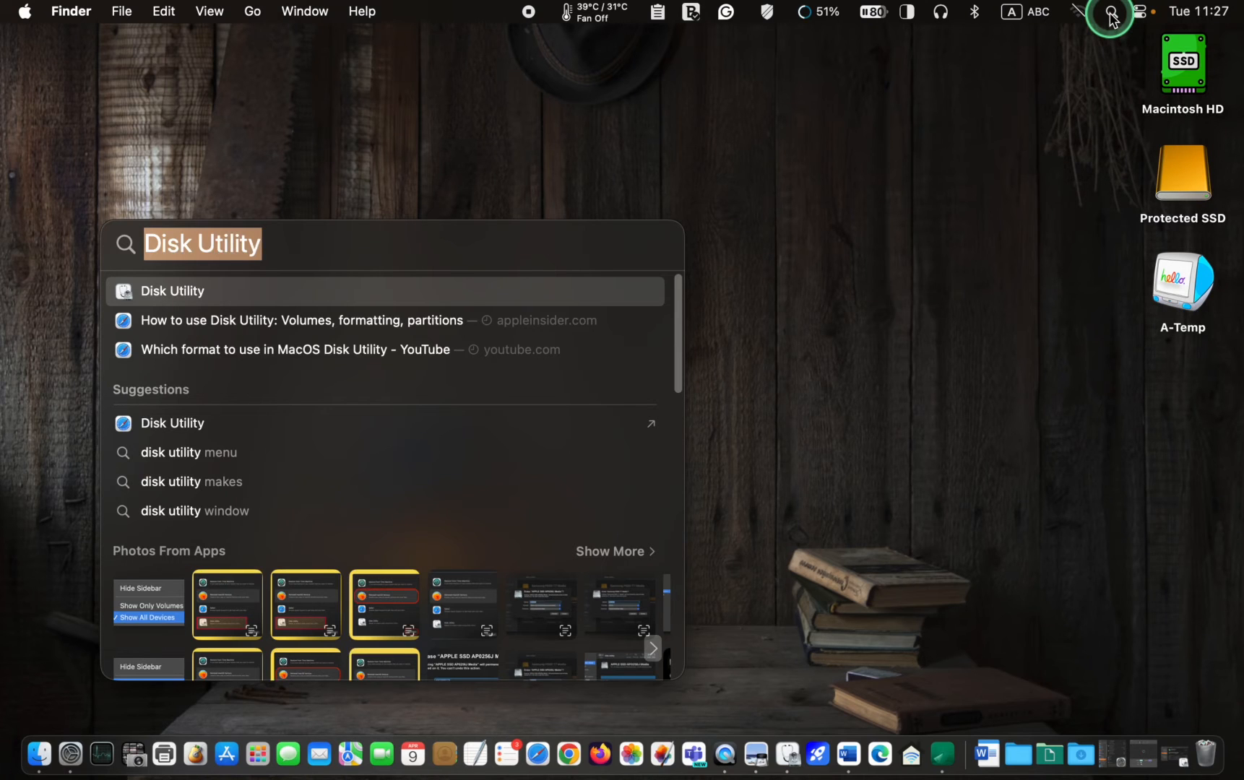
Launch Disk Utility from the Spotlight results.
click(172, 292)
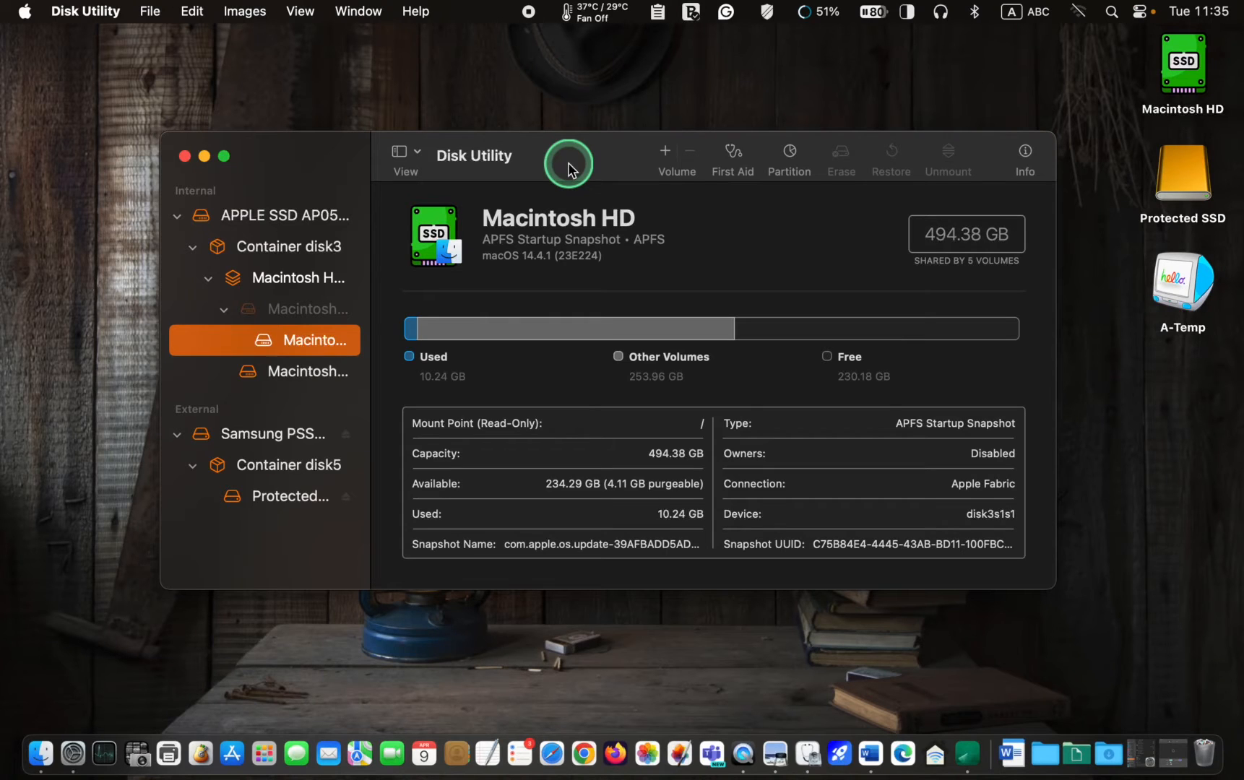
click(405, 150)
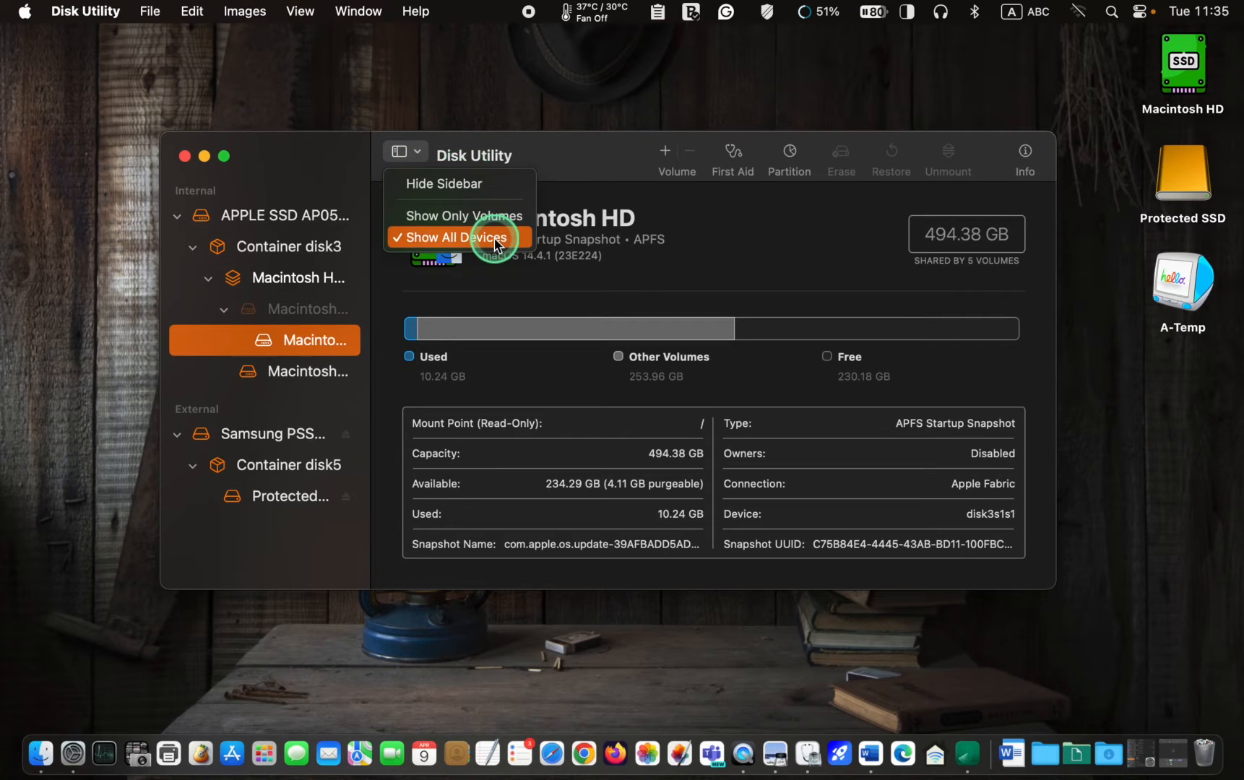
click(452, 237)
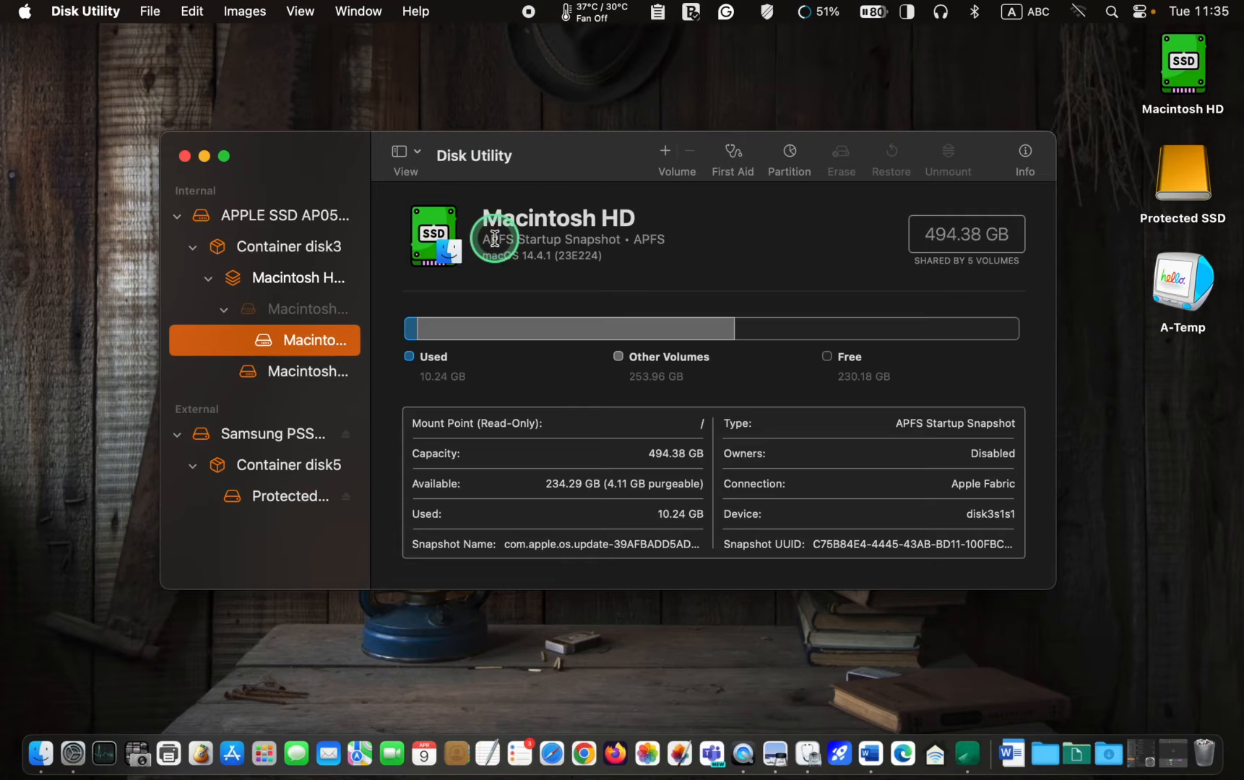
mouse_move(293, 433)
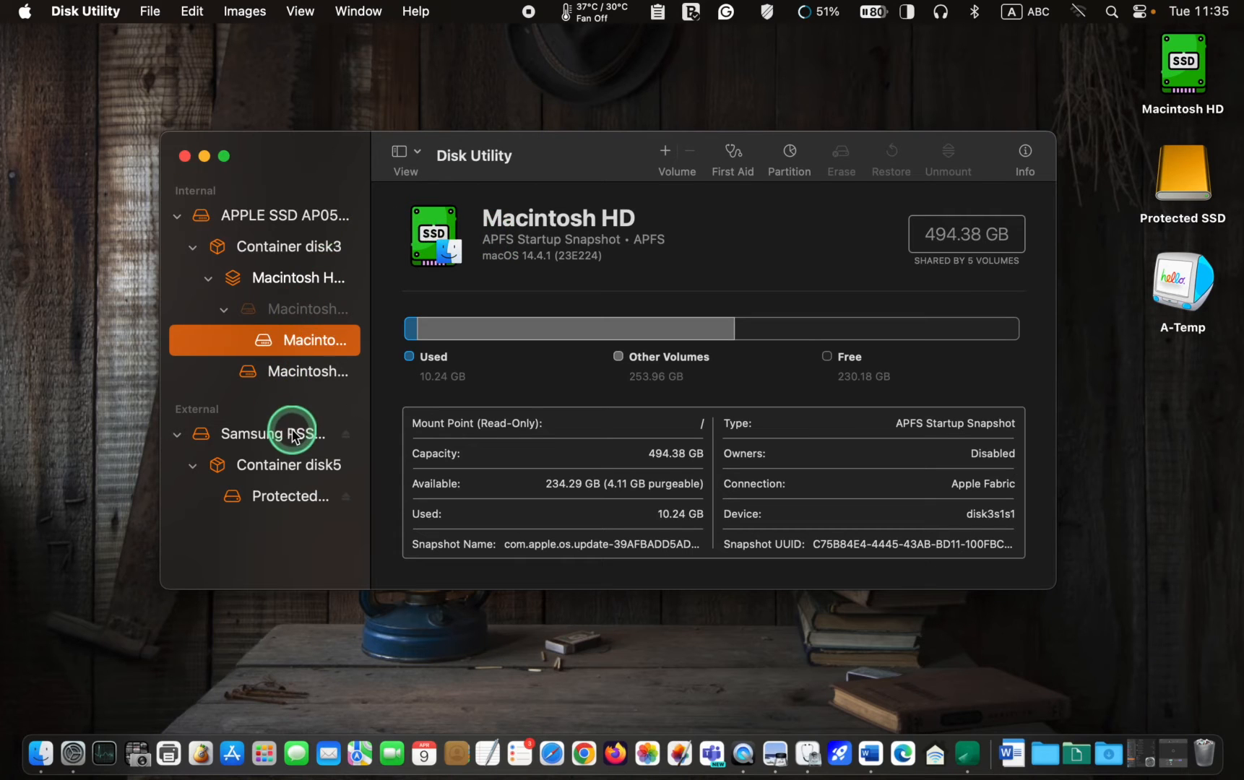
Select Samsung PSSD T7 Media under External to show its 500.11 GB details.
click(273, 432)
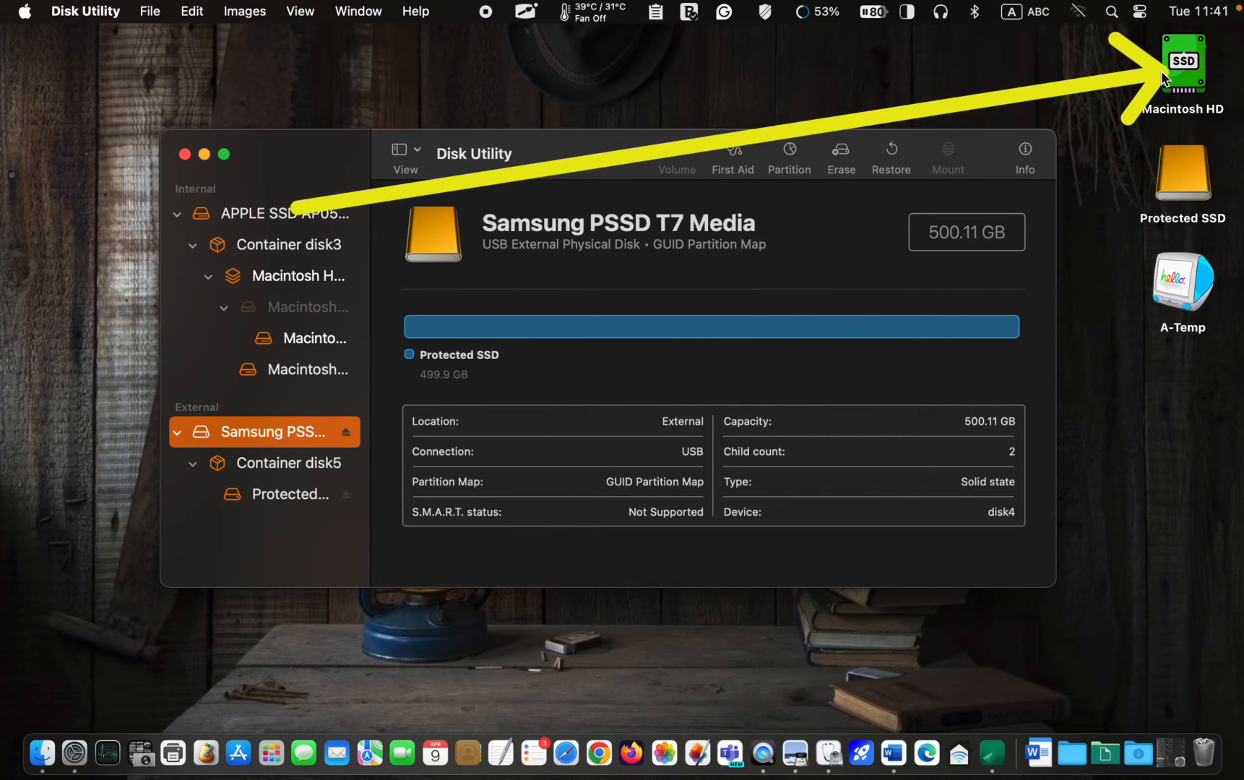
mouse_move(958, 211)
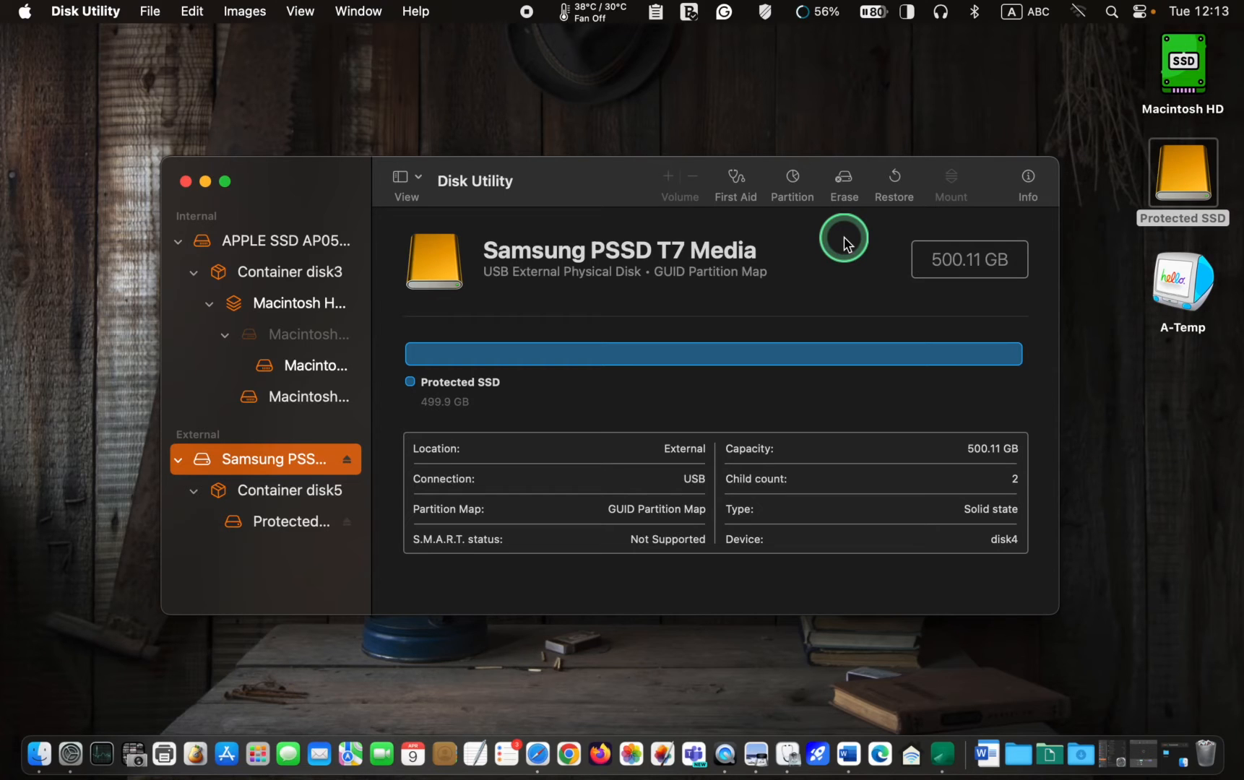
mouse_move(1173, 194)
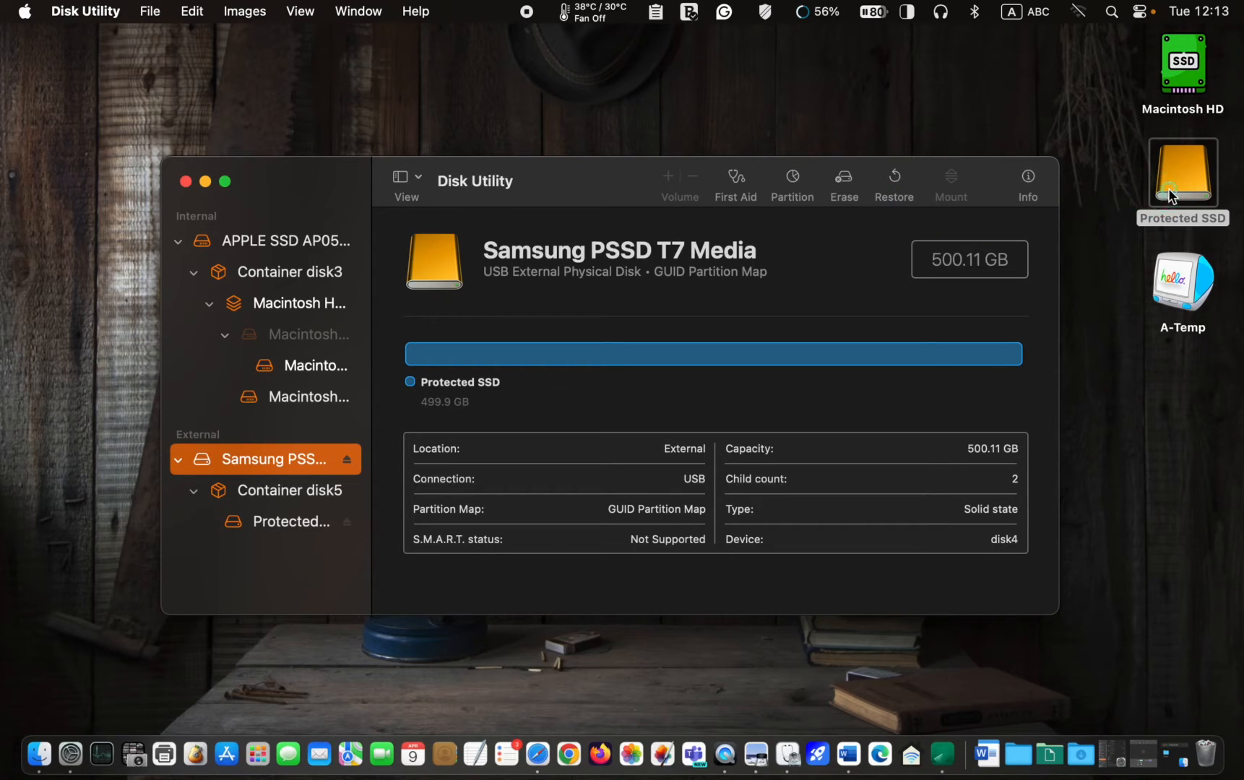
double_click(1181, 172)
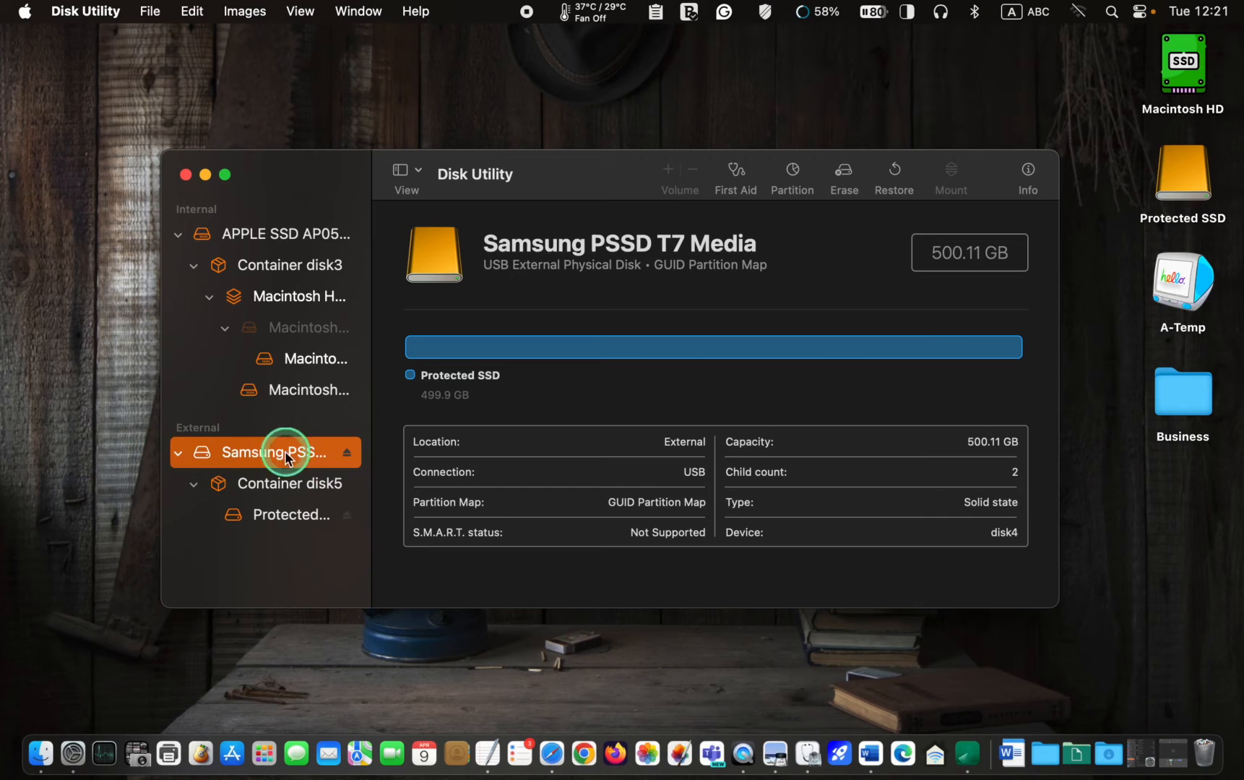
mouse_move(42, 432)
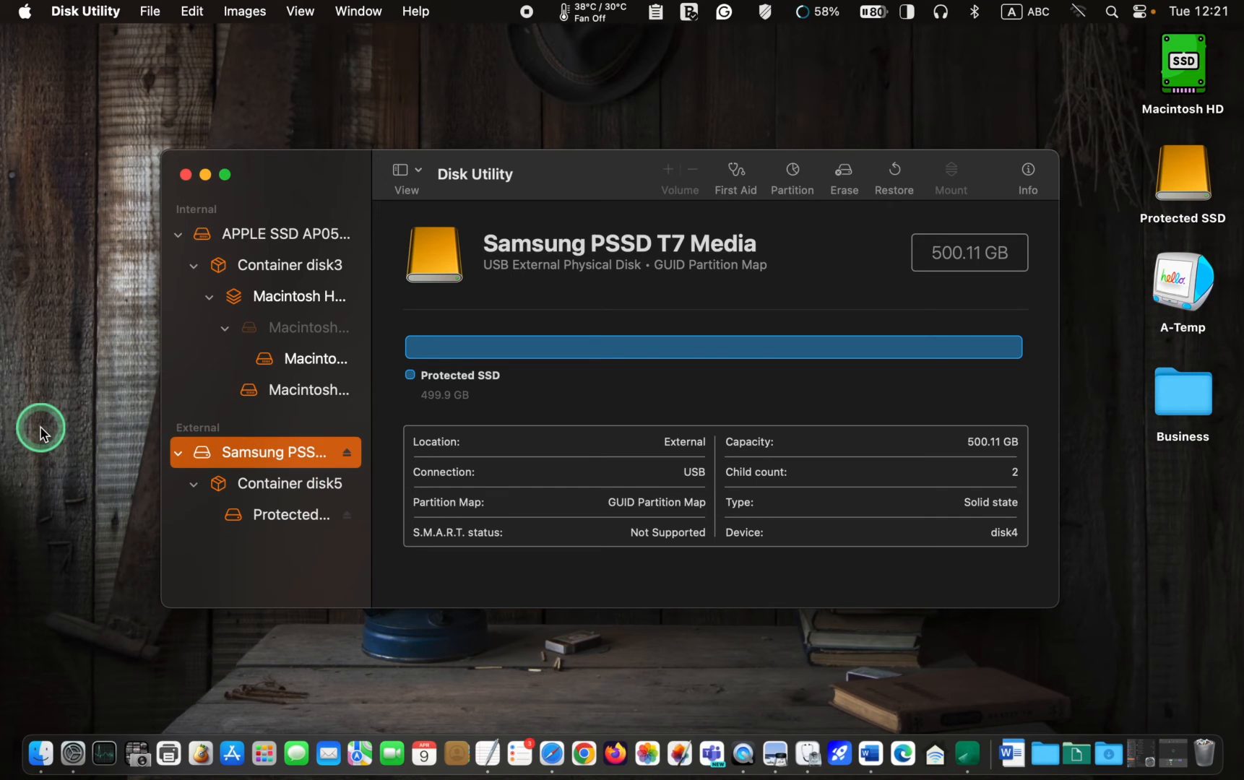
mouse_move(819, 214)
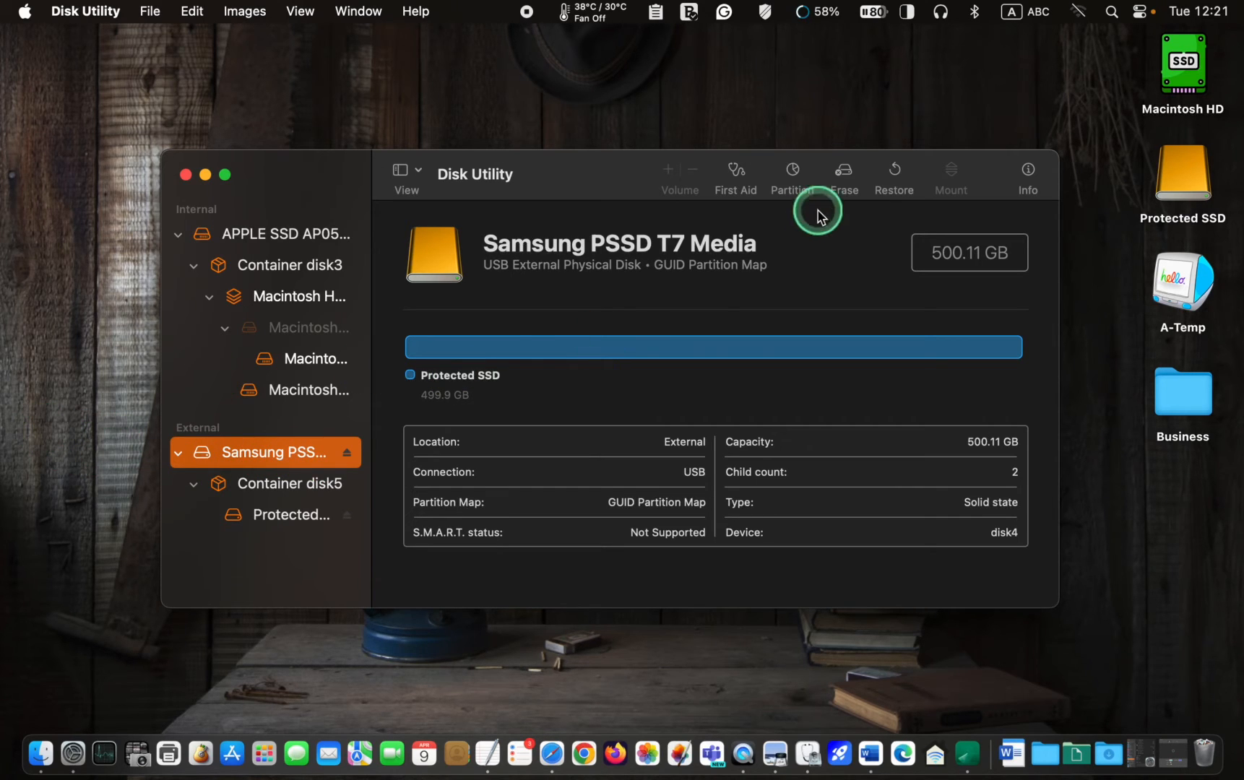
Start the erase of the Samsung T7 drive with the new volume named 'Backup'.
click(843, 169)
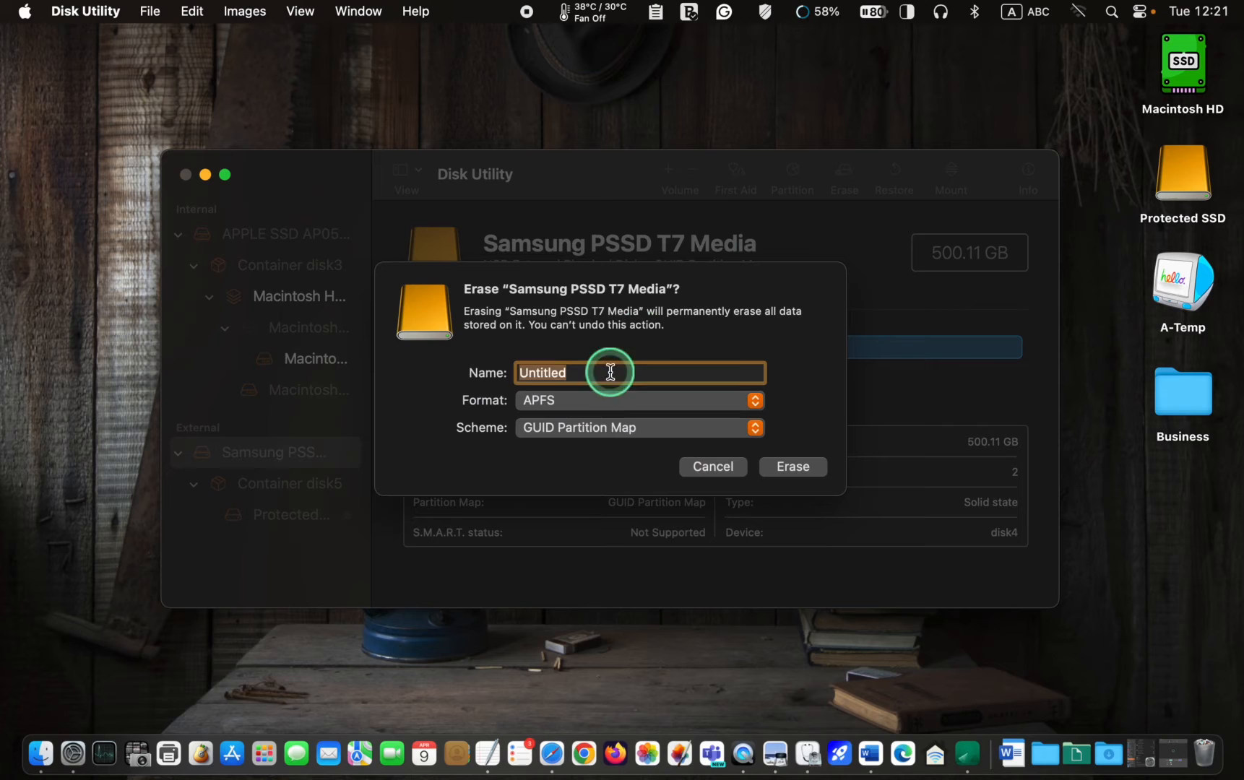
text(Backup)
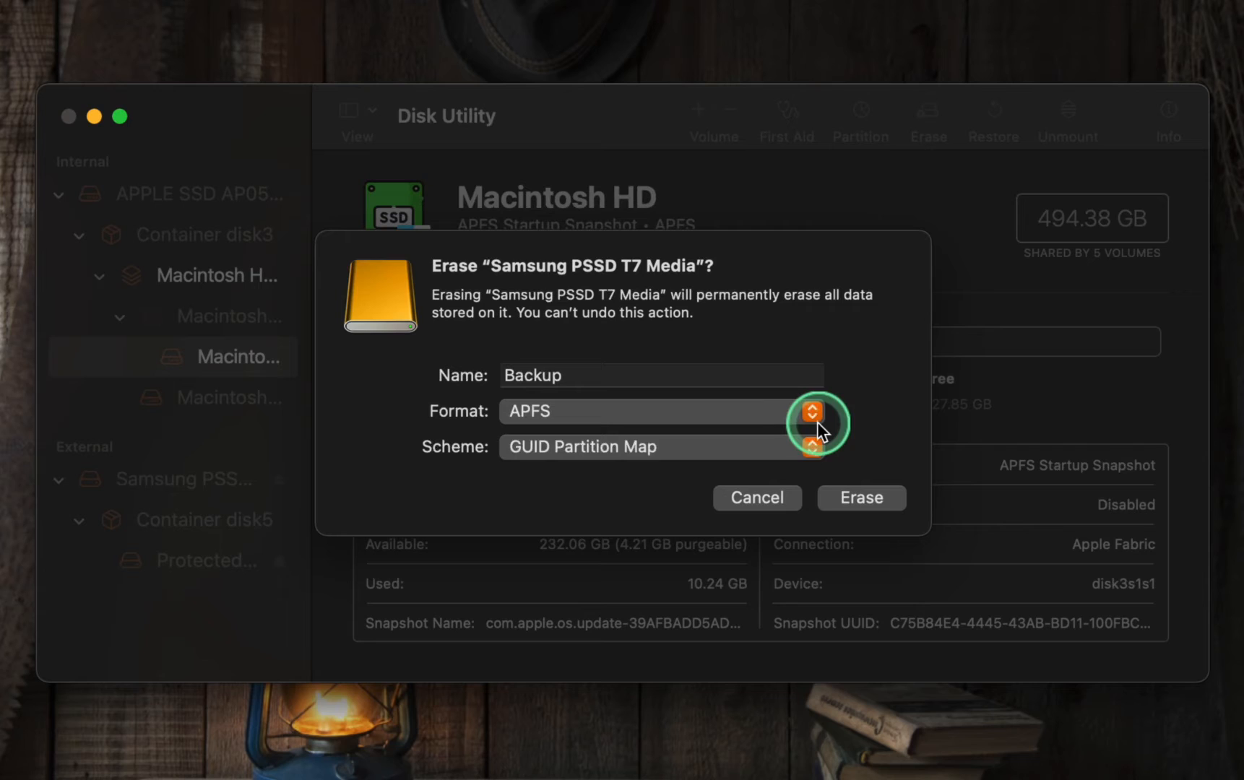
Expand the Format choices for the Backup erase, listing APFS, ExFAT and MS-DOS variants.
click(811, 412)
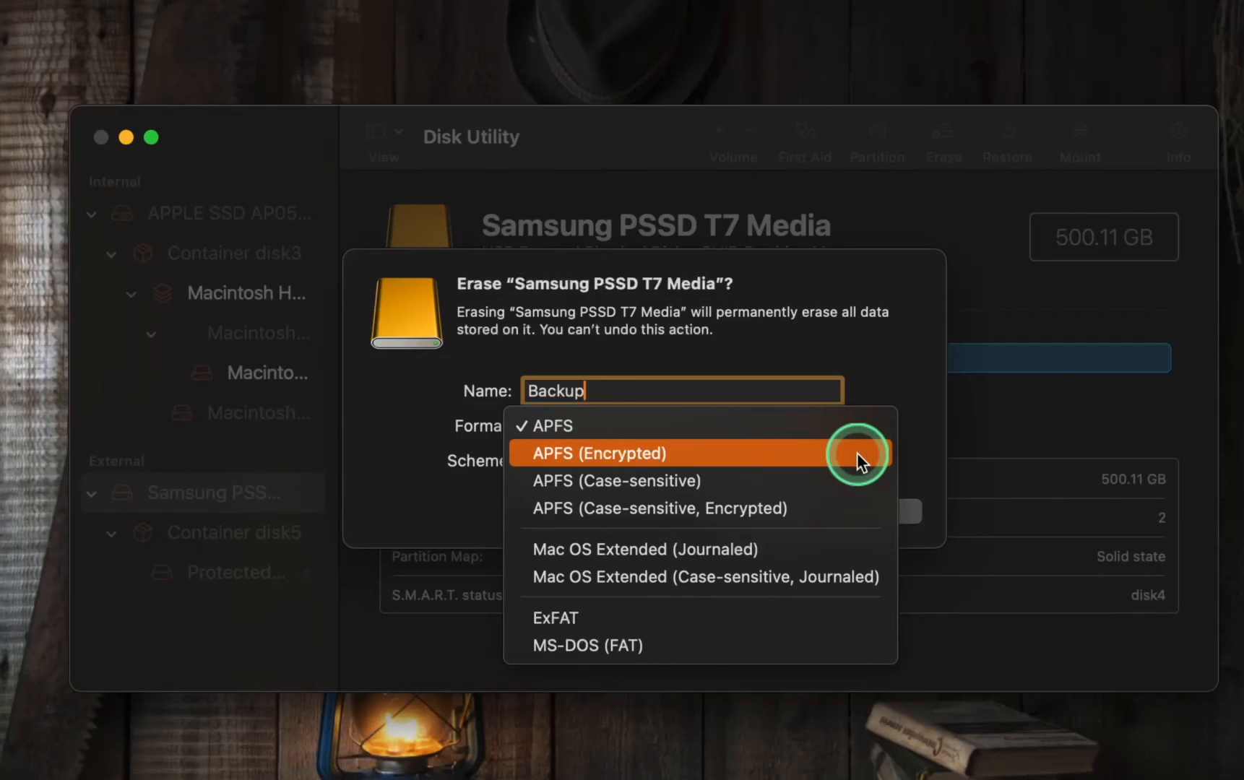
click(596, 453)
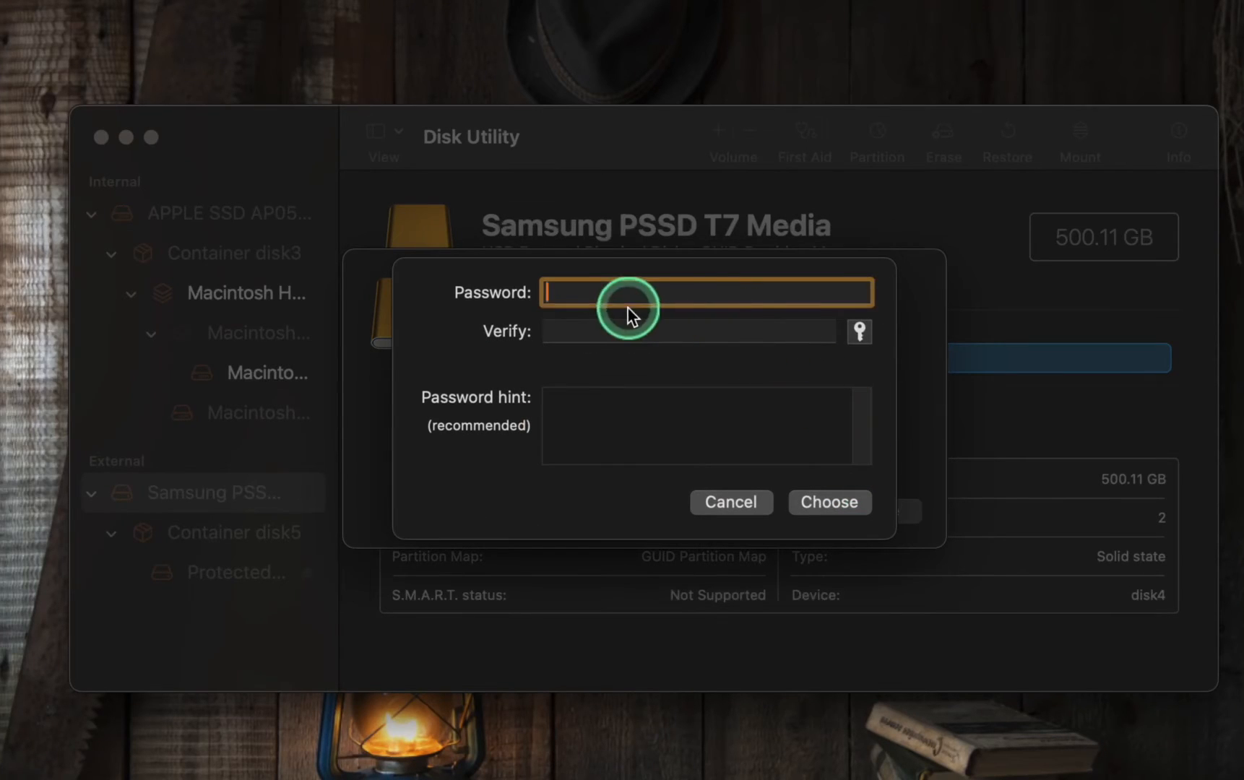
click(827, 502)
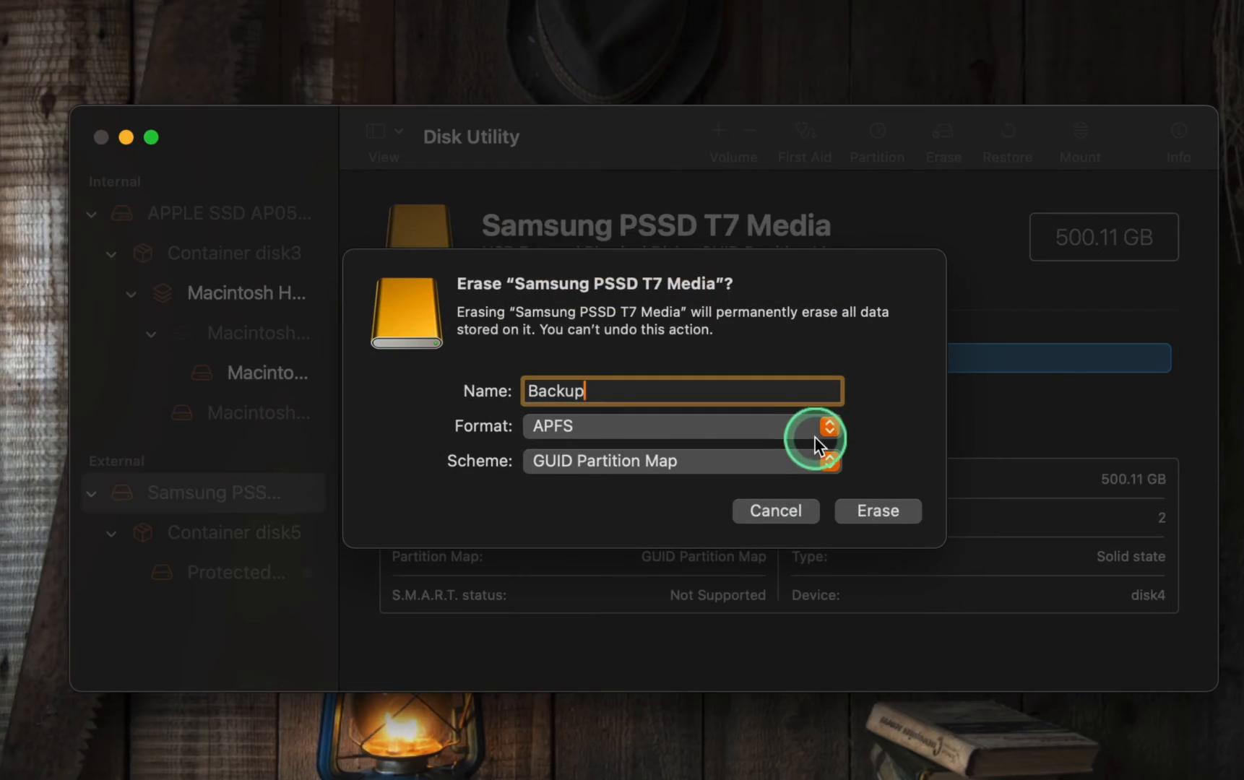
click(829, 426)
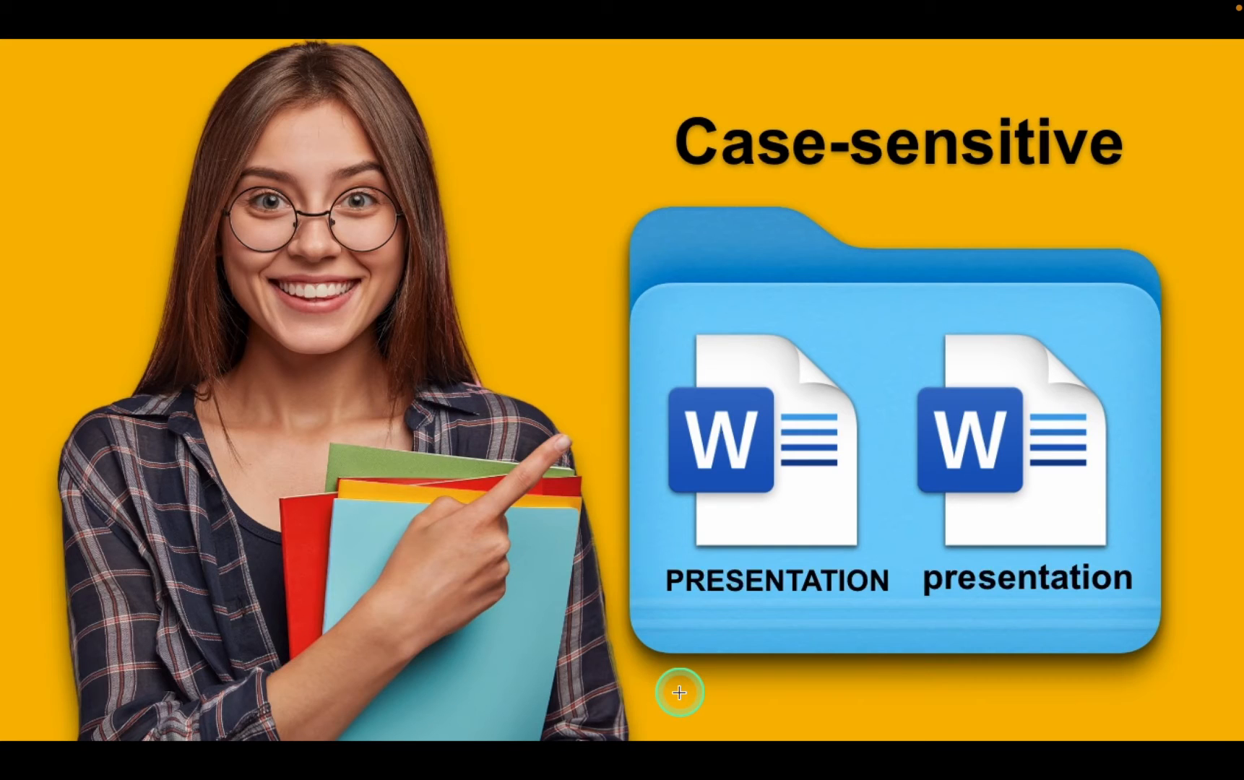
mouse_move(718, 641)
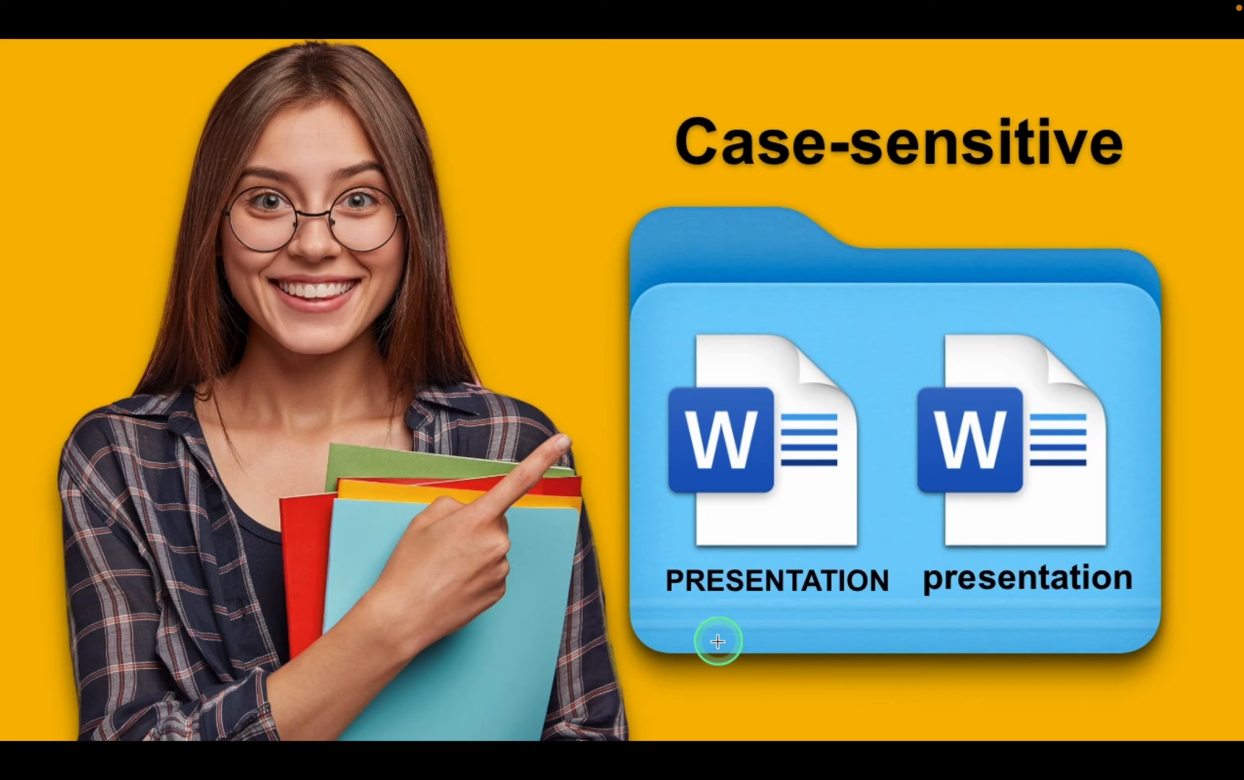
mouse_move(988, 619)
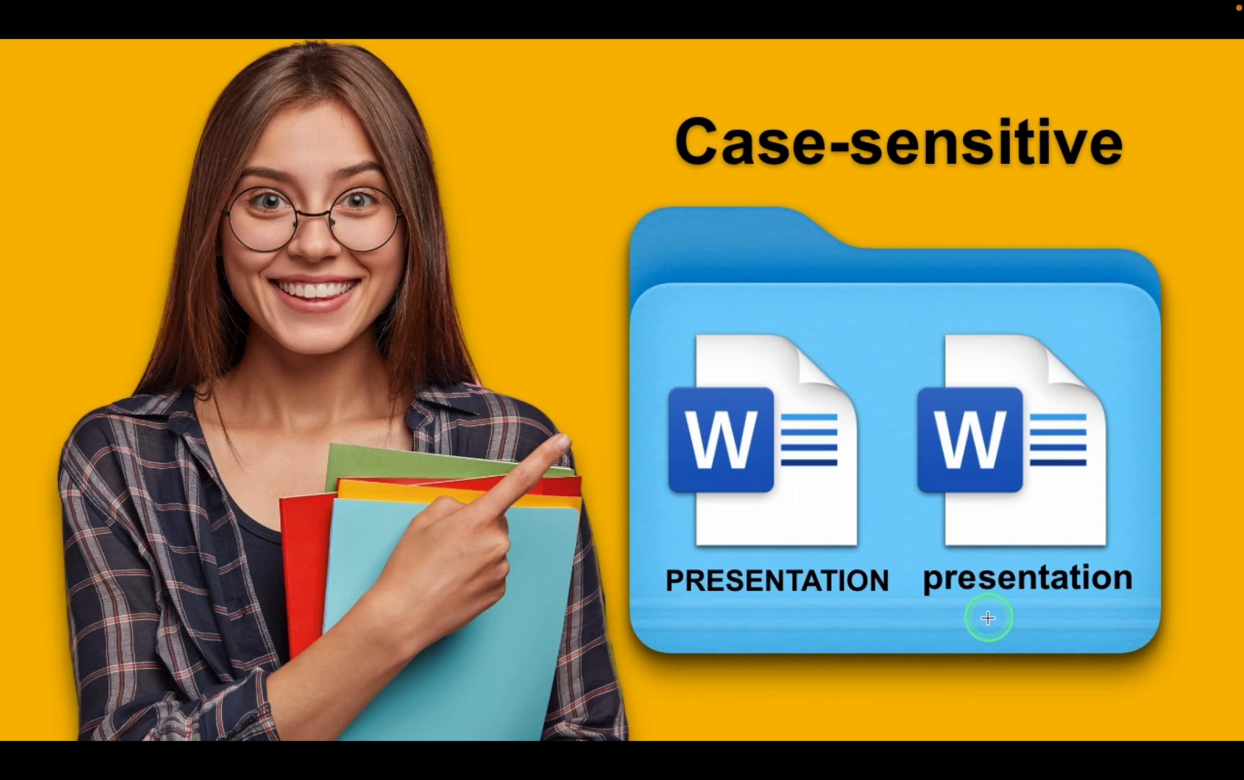
mouse_move(1005, 526)
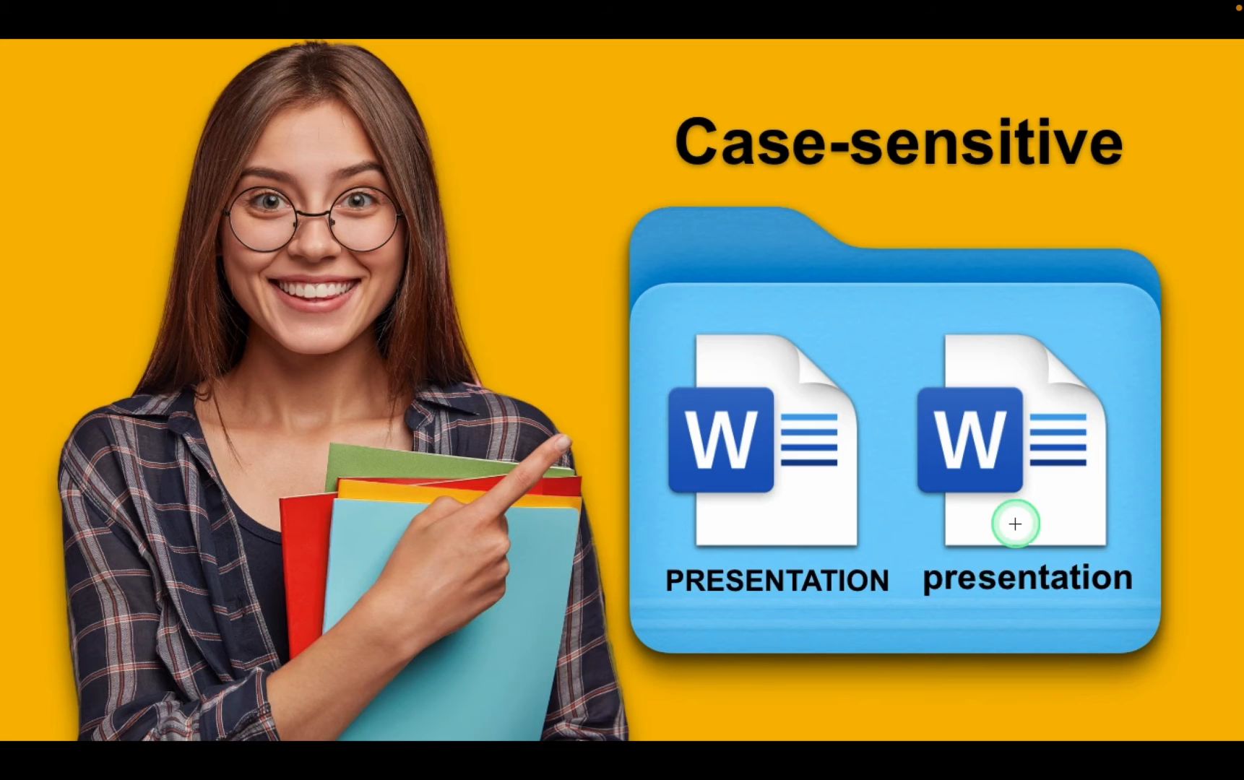
mouse_move(895, 686)
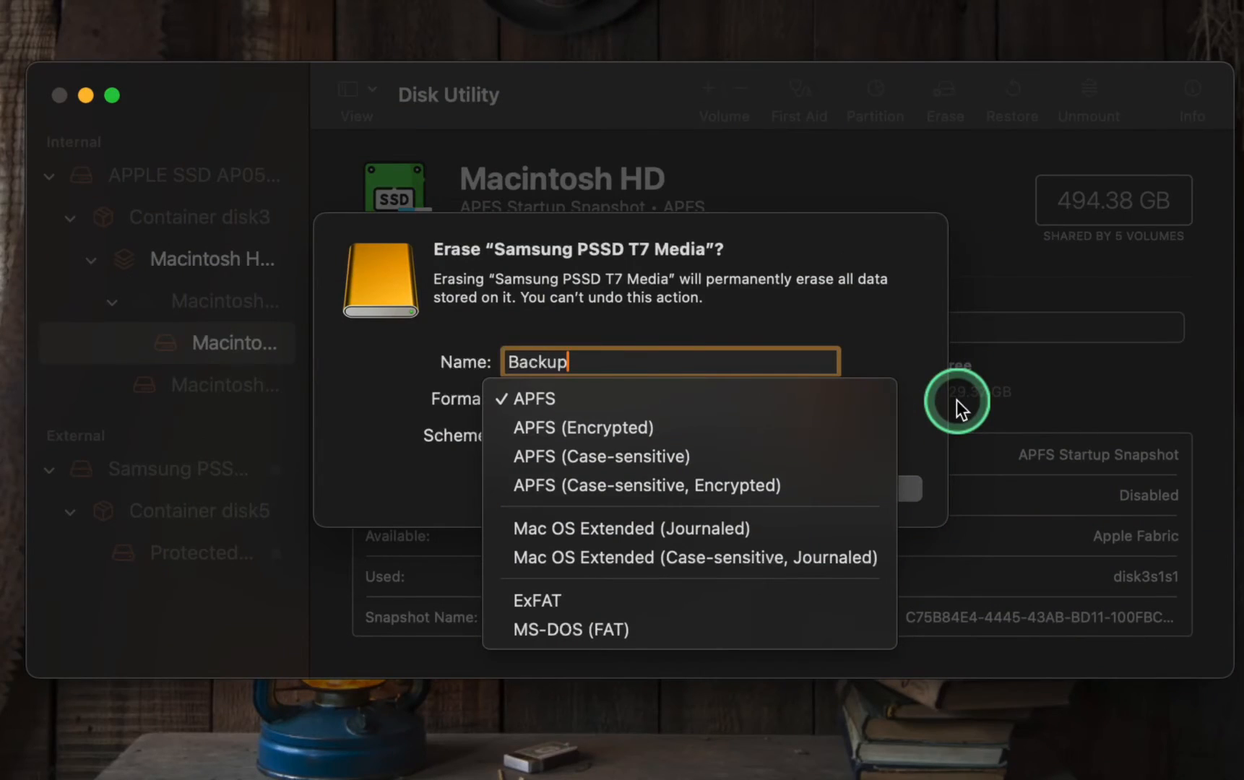
mouse_move(865, 398)
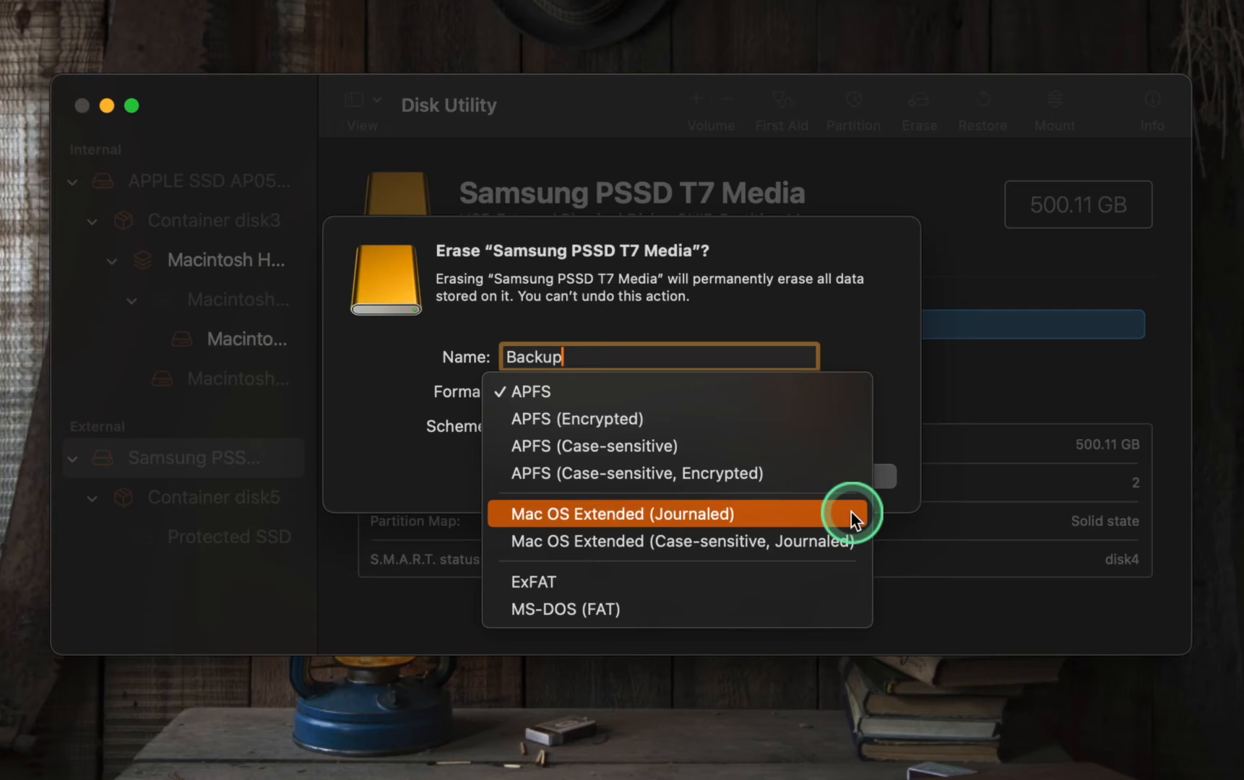
mouse_move(854, 542)
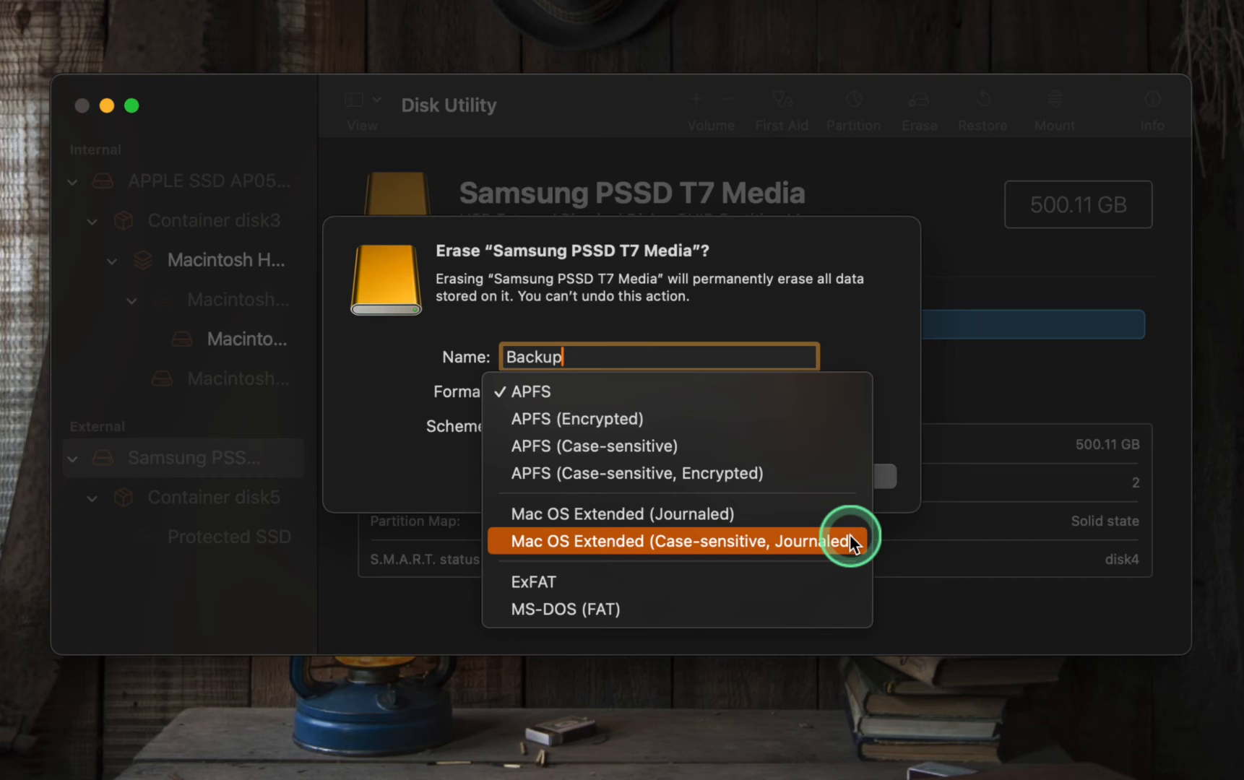
mouse_move(825, 456)
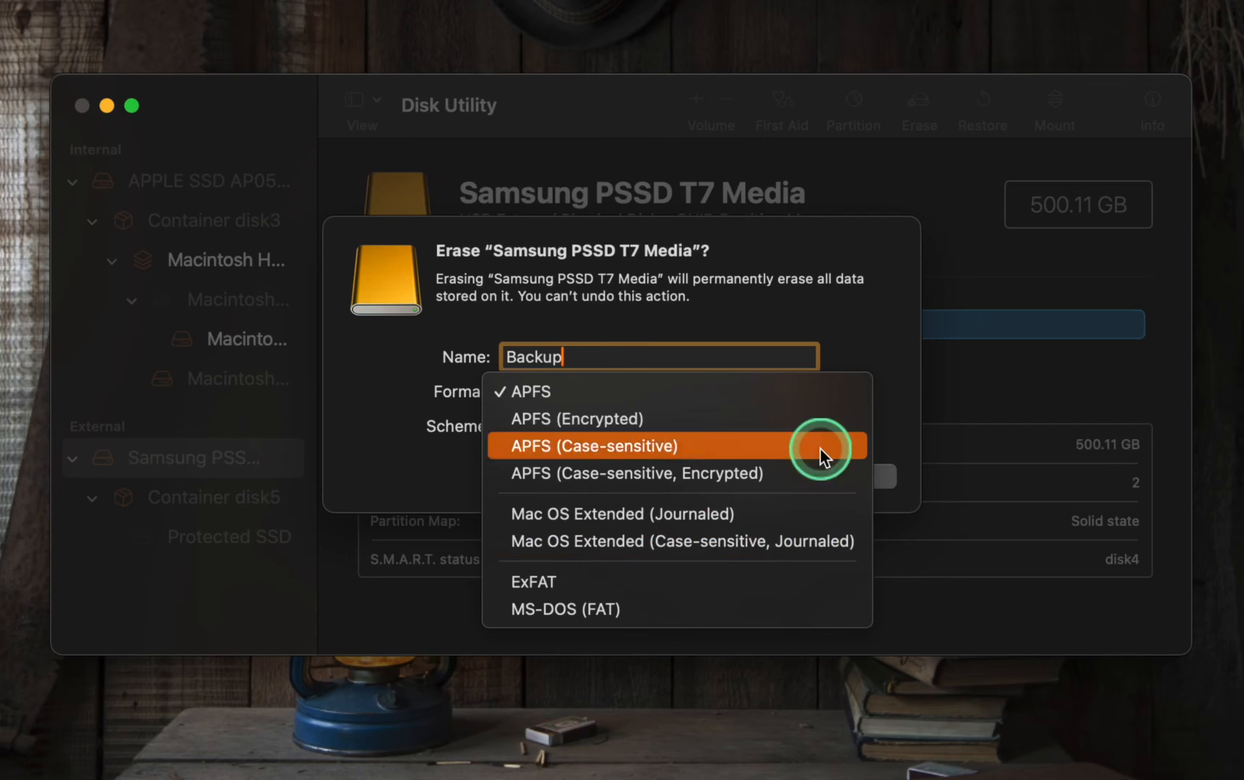
mouse_move(803, 391)
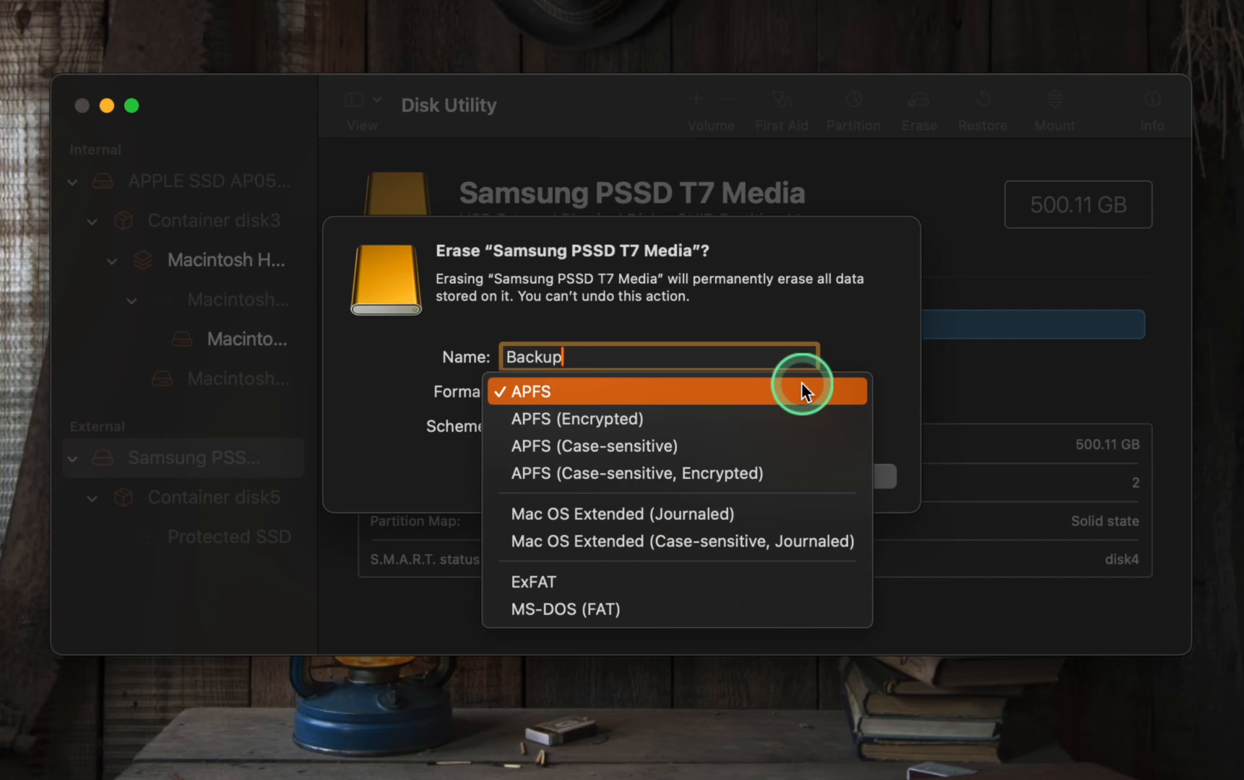
mouse_move(677, 546)
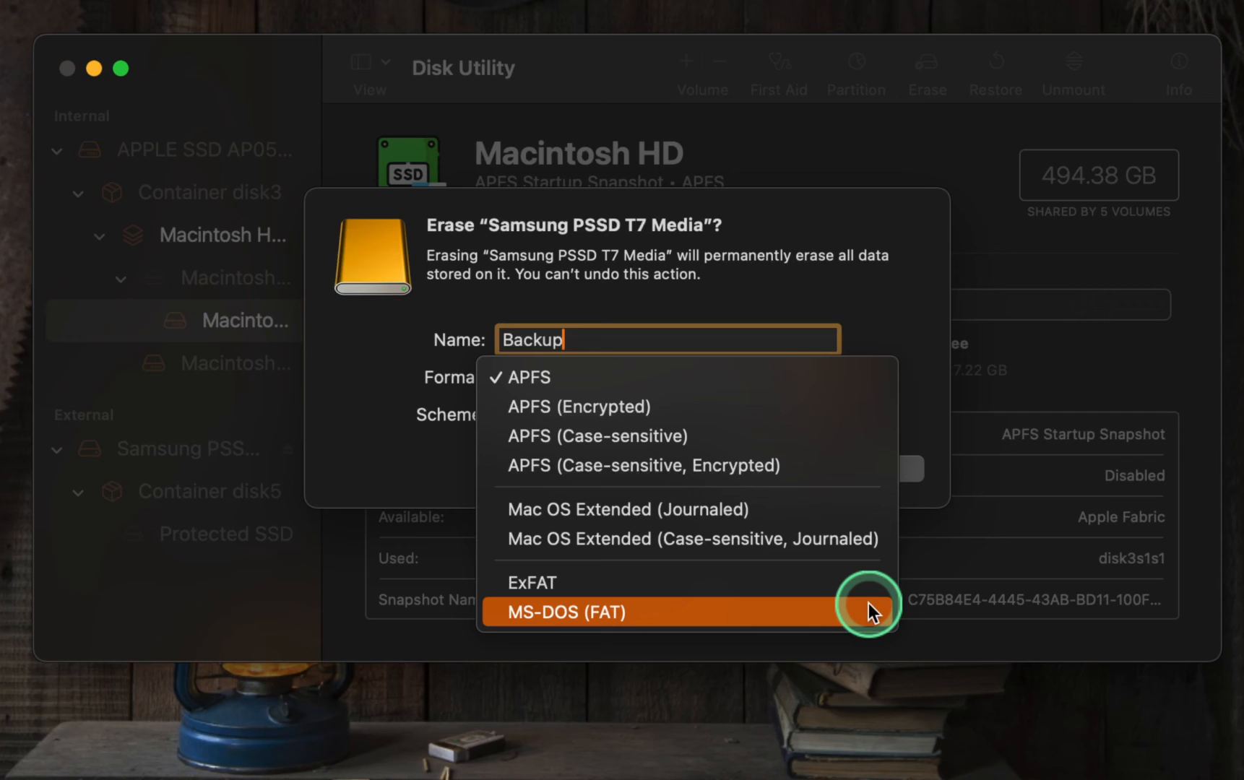
Keep APFS as the format and expand the Scheme choices showing GUID Partition Map.
click(530, 377)
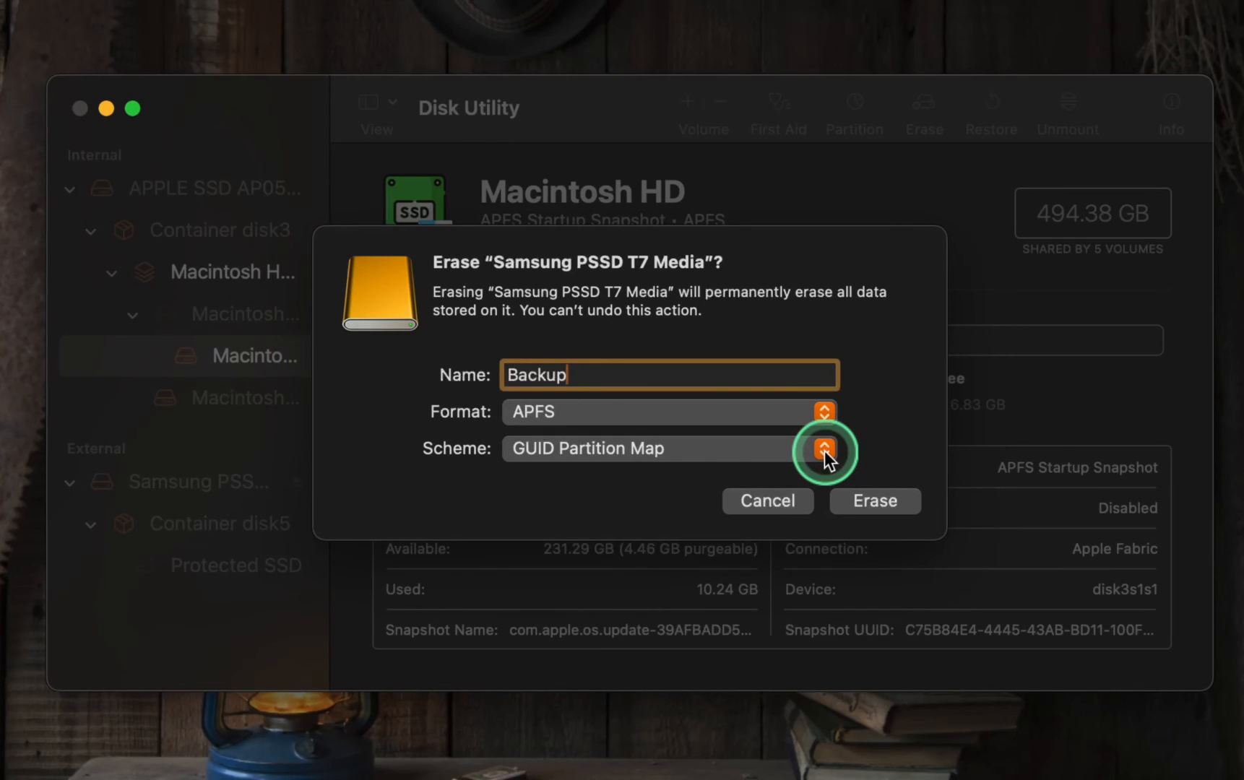
click(823, 448)
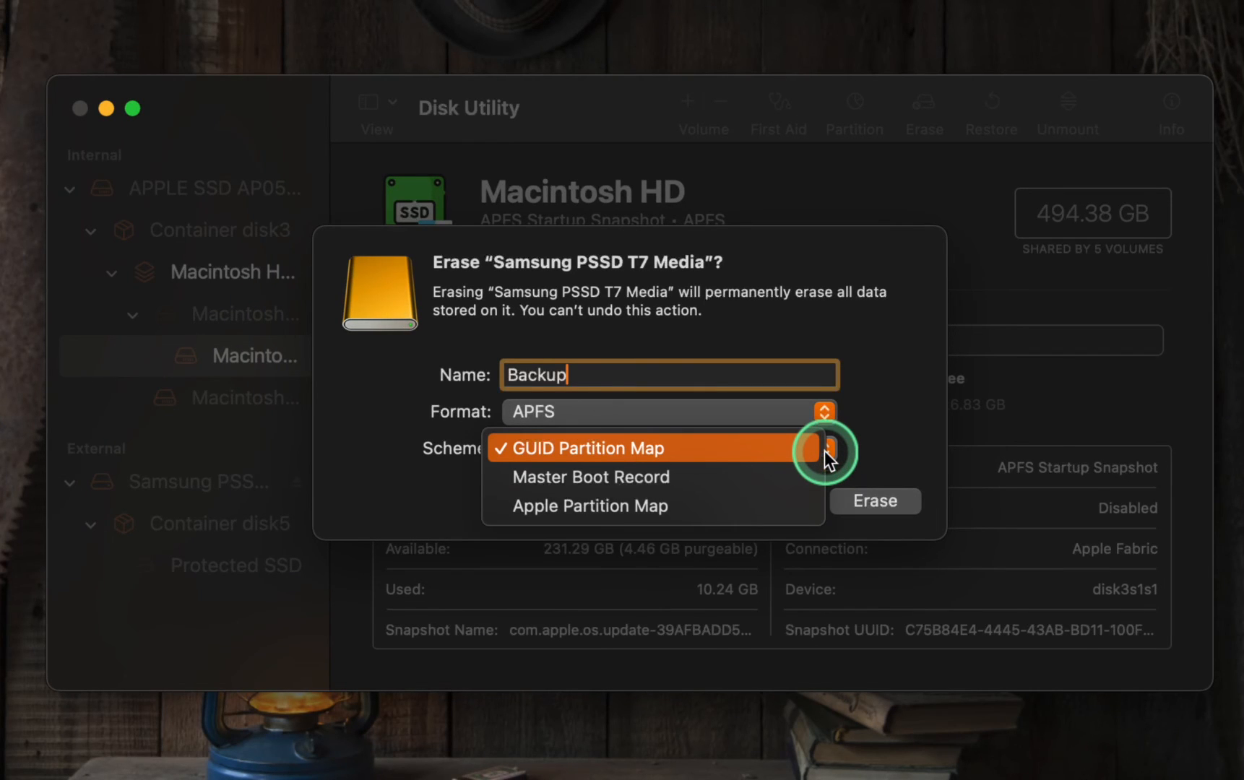